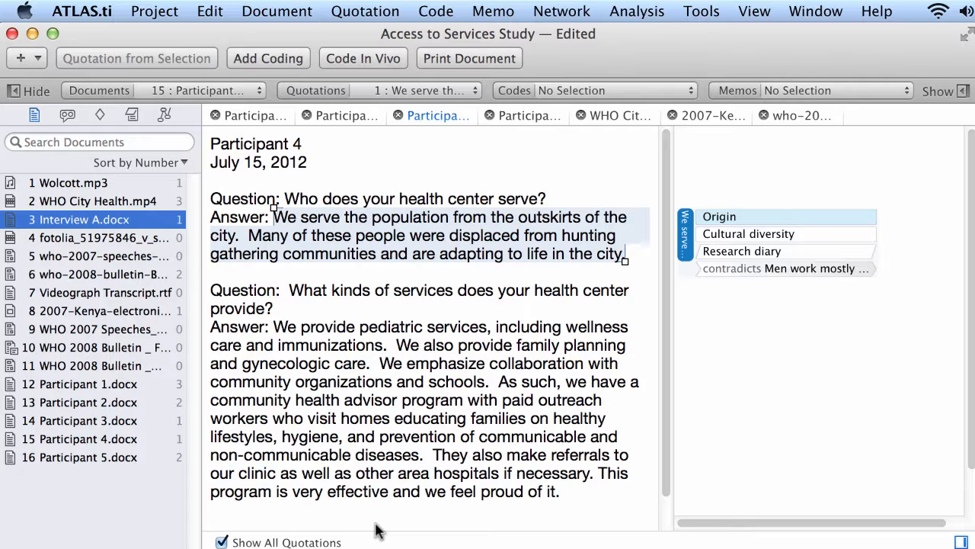
{"action": "mouse_move", "coordinate": [179, 346]}
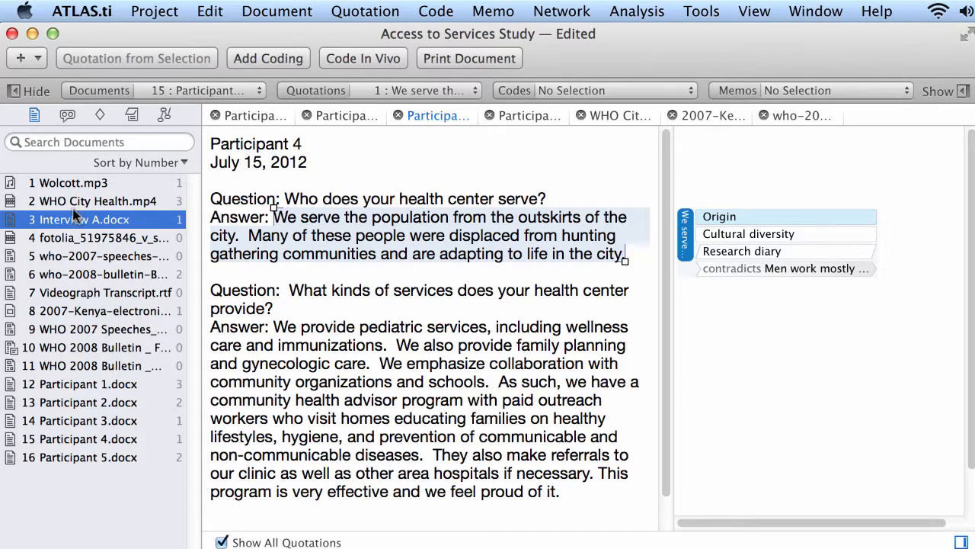
Switch the editor from the Participant 4 interview to the 1 Wolcott.mp3 audio recording
{"action": "left_click", "coordinate": [73, 183]}
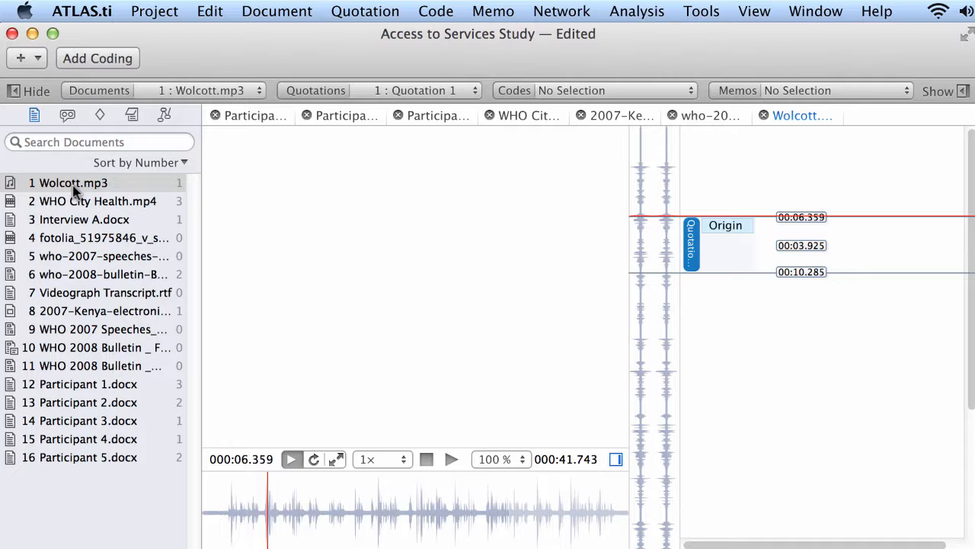
{"action": "mouse_move", "coordinate": [714, 259]}
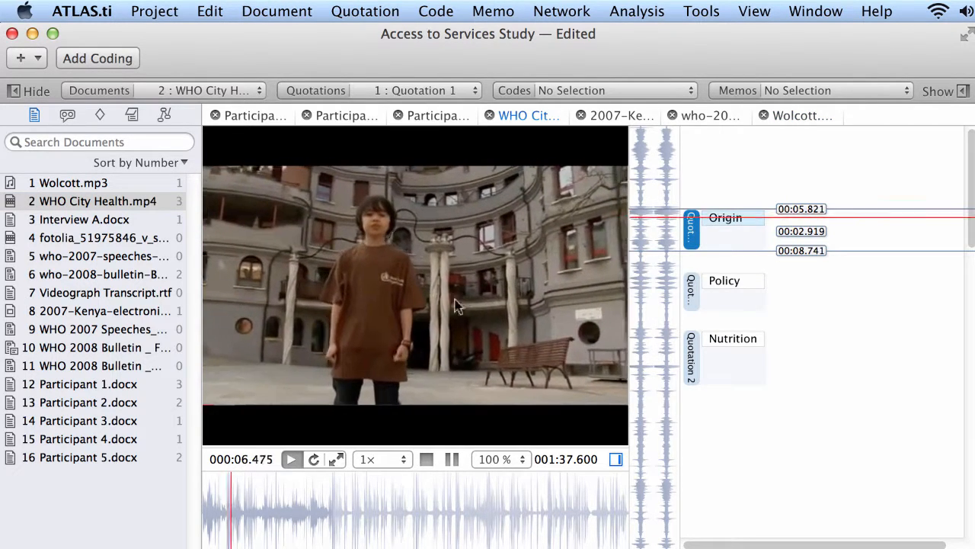
View the Interview A video, then the Brazil health system bulletin PDF zoomed in
{"action": "left_click", "coordinate": [82, 219]}
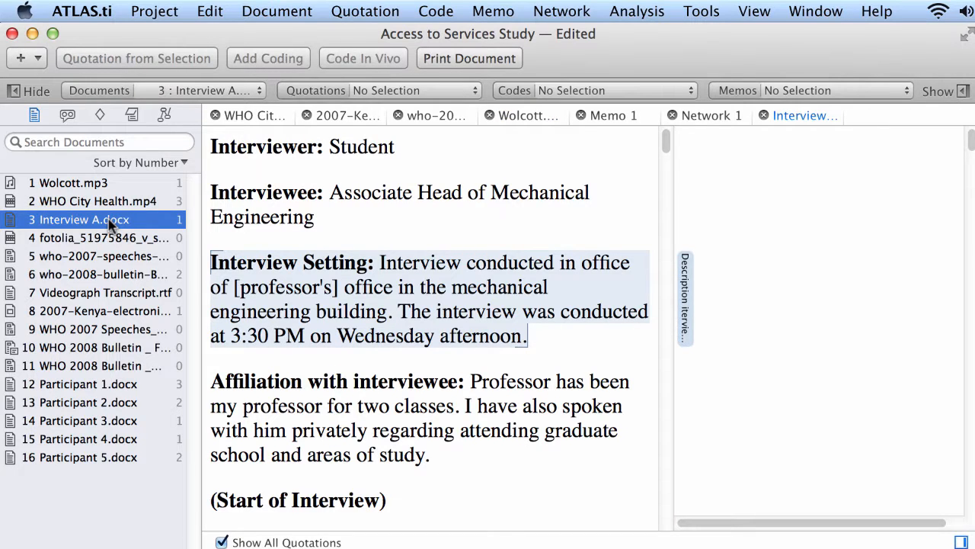
{"action": "mouse_move", "coordinate": [114, 256]}
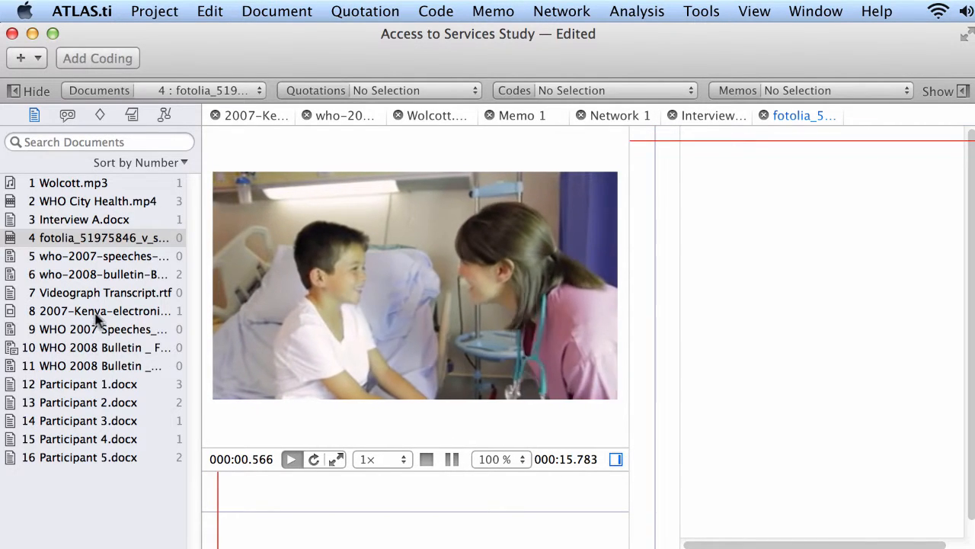
{"action": "left_click", "coordinate": [94, 274]}
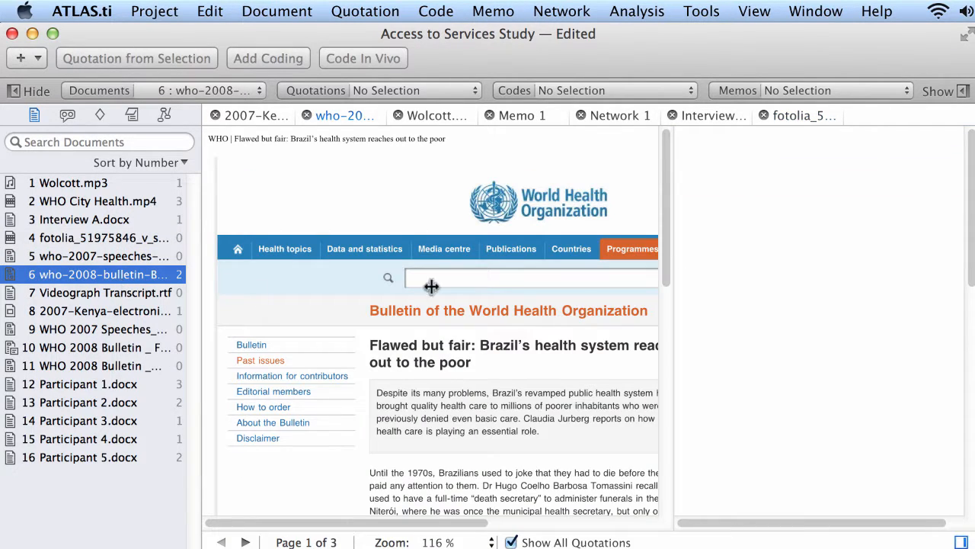
{"action": "scroll", "scroll_direction": "down", "scroll_amount": 3}
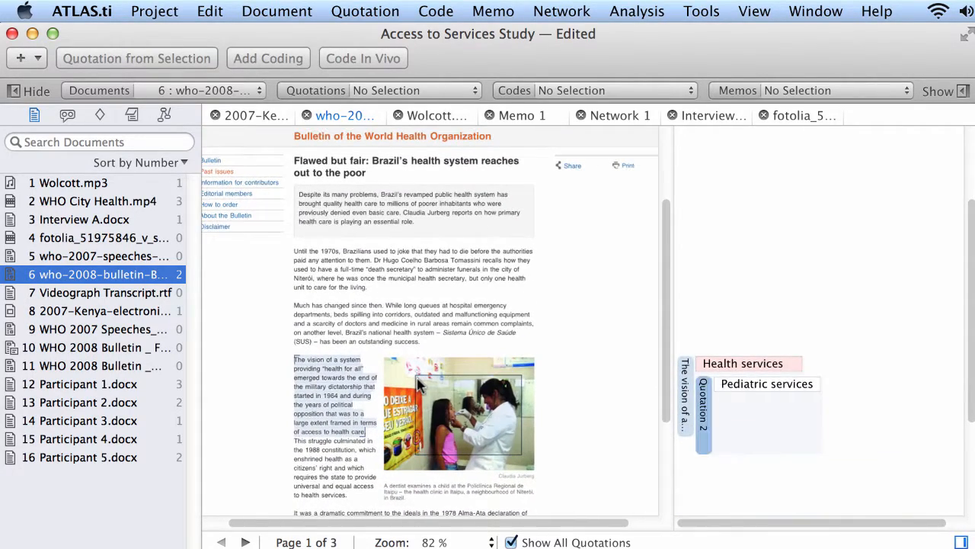
{"action": "left_click", "coordinate": [490, 542]}
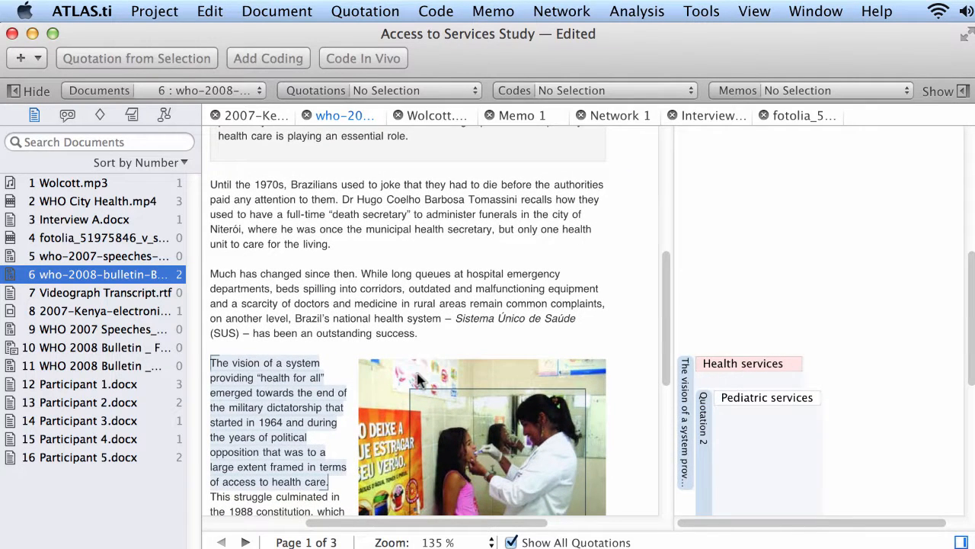
{"action": "mouse_move", "coordinate": [337, 370]}
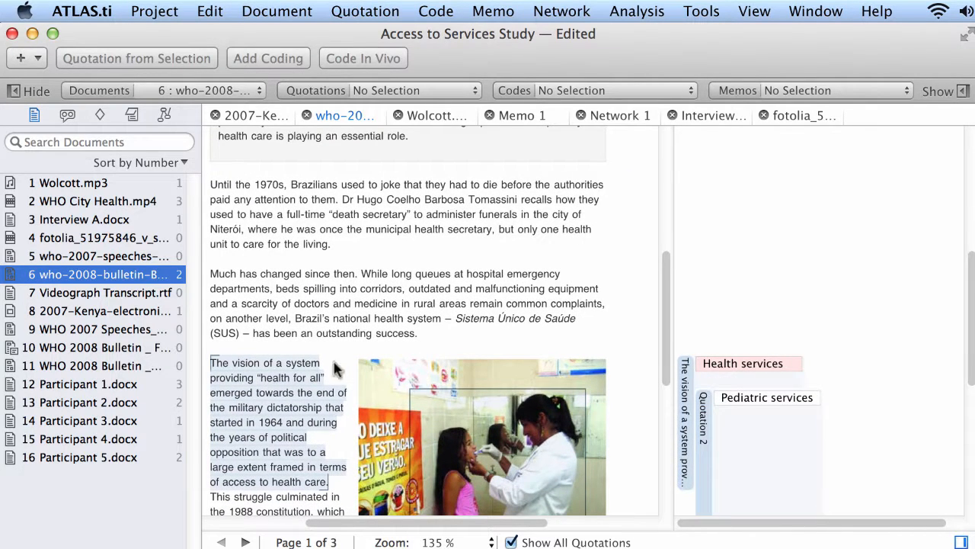
View the Videograph Transcript, the Kenya mobile phone photo and the French country doctor bulletin
{"action": "left_click", "coordinate": [99, 292]}
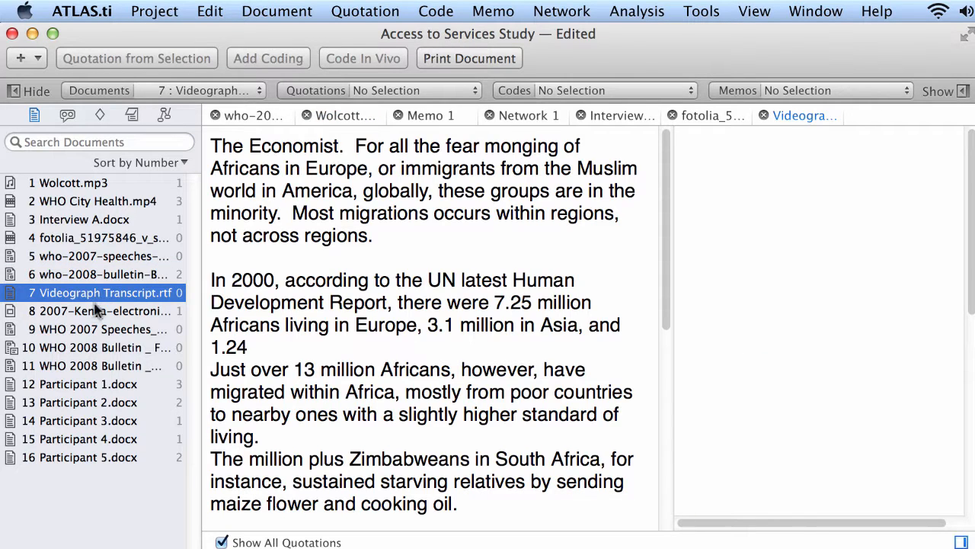
{"action": "left_click", "coordinate": [92, 311]}
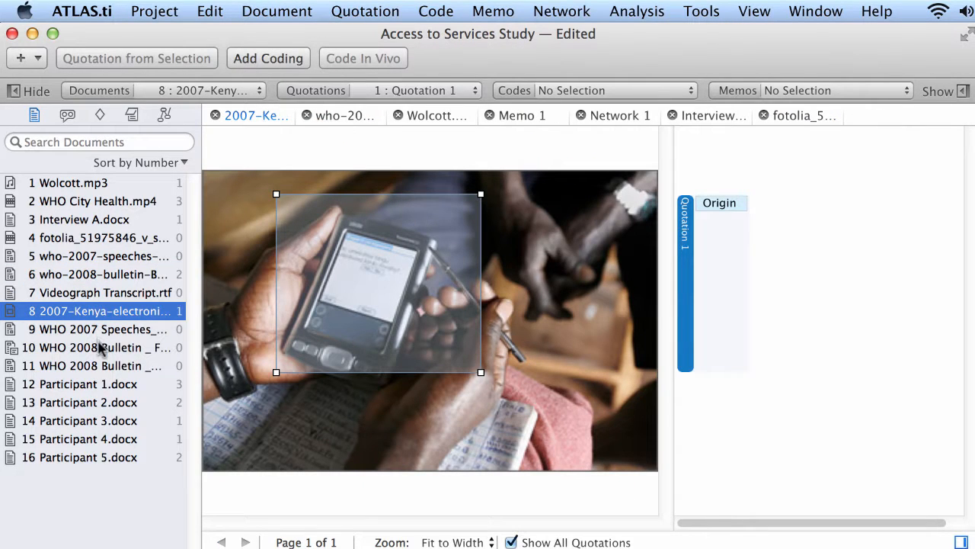
{"action": "left_click", "coordinate": [91, 347]}
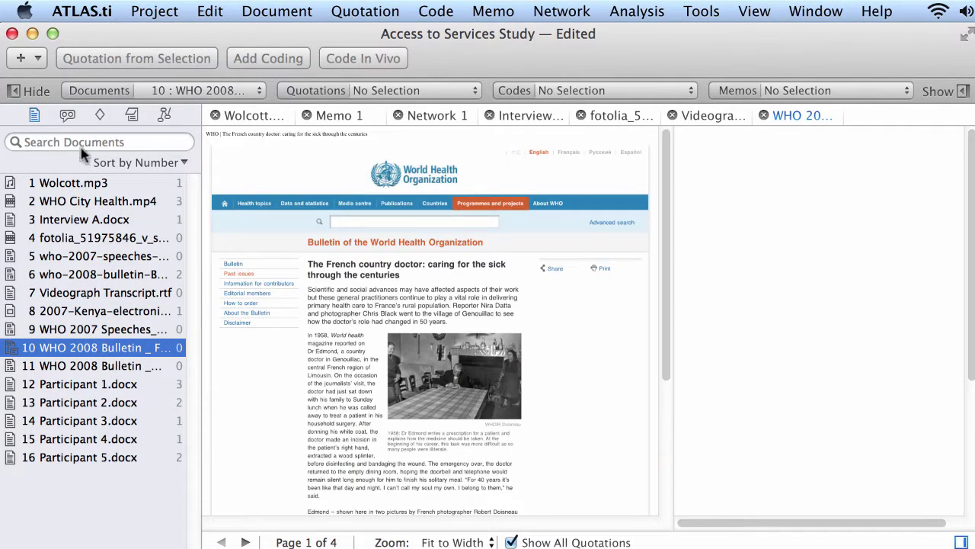
Switch the navigator to Quotations and view quotation 3:1, then Brazil bulletin quotation 6:2
{"action": "left_click", "coordinate": [69, 115]}
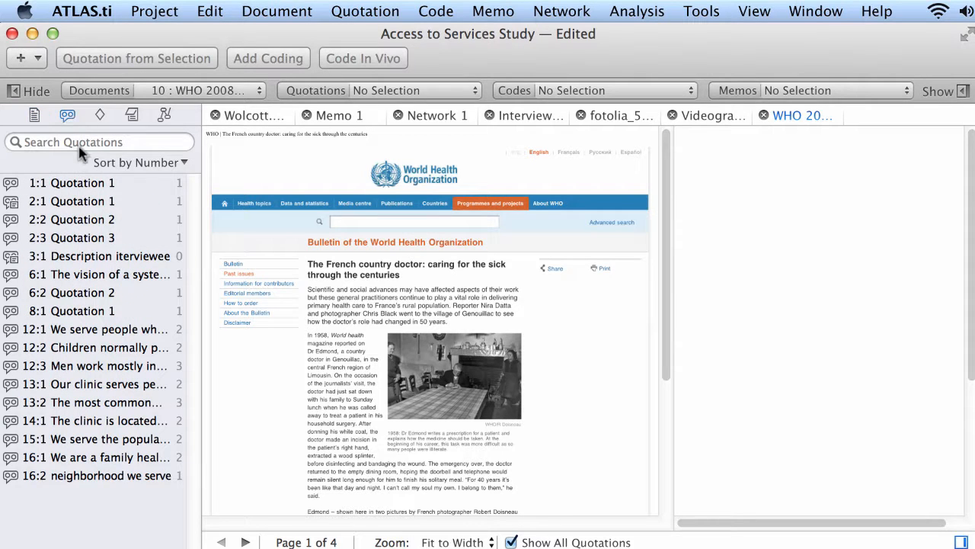
{"action": "left_click", "coordinate": [79, 183]}
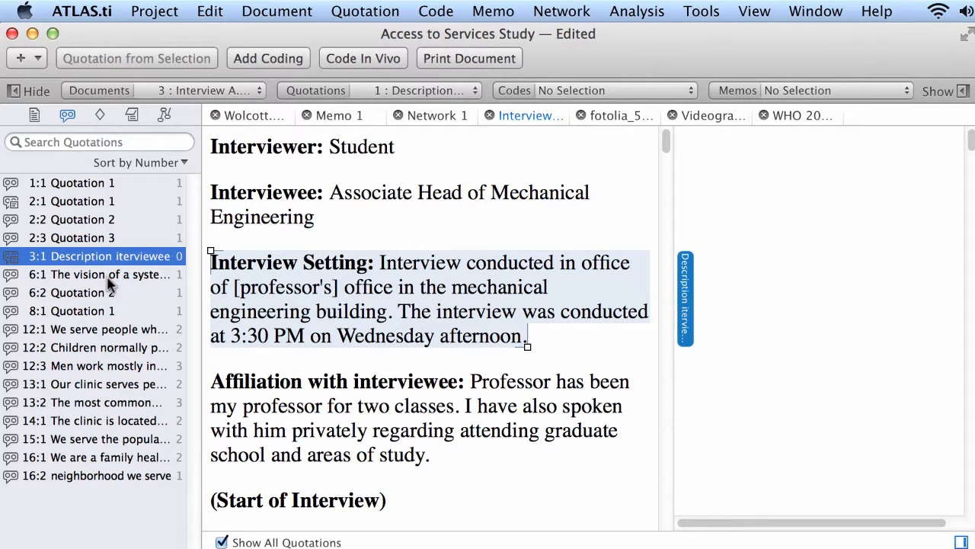
{"action": "left_click", "coordinate": [73, 293]}
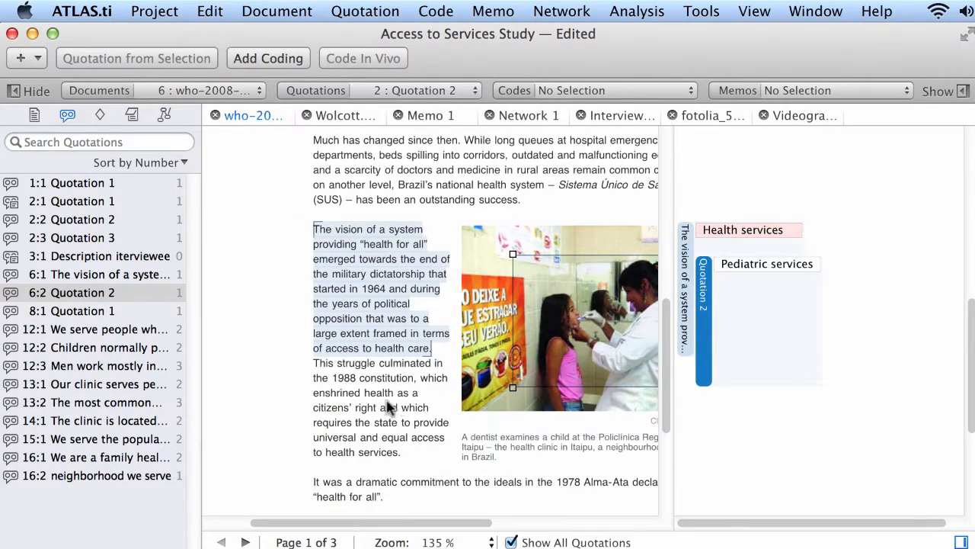
Switch to Codes, list quotations for Cultural diversity and Health services, and go to the outskirts-population answer
{"action": "left_click", "coordinate": [99, 116]}
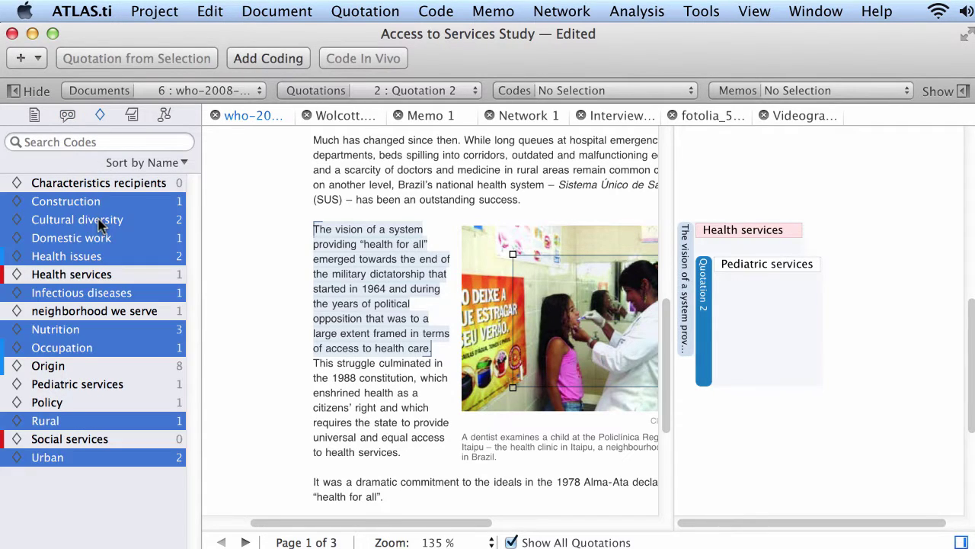
{"action": "double_click", "coordinate": [76, 219]}
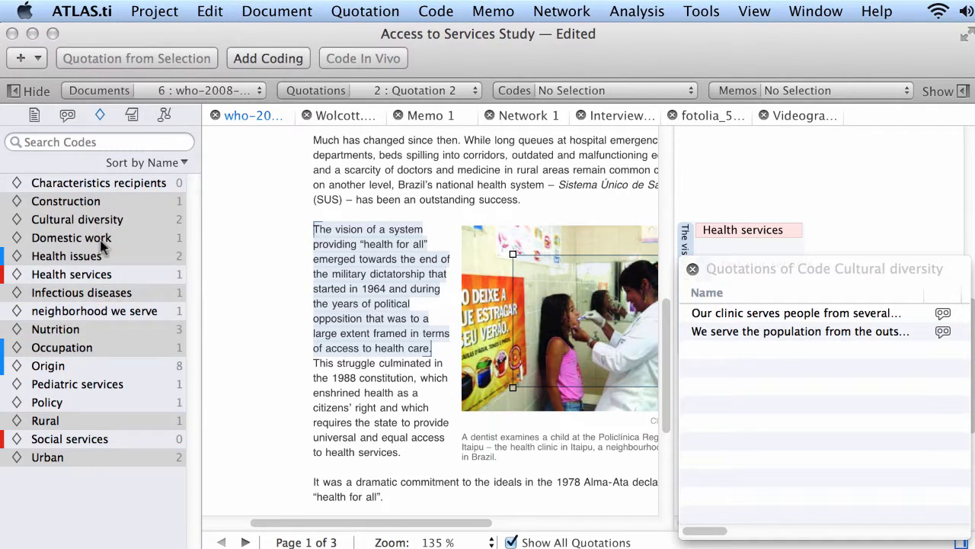
{"action": "left_click", "coordinate": [72, 274]}
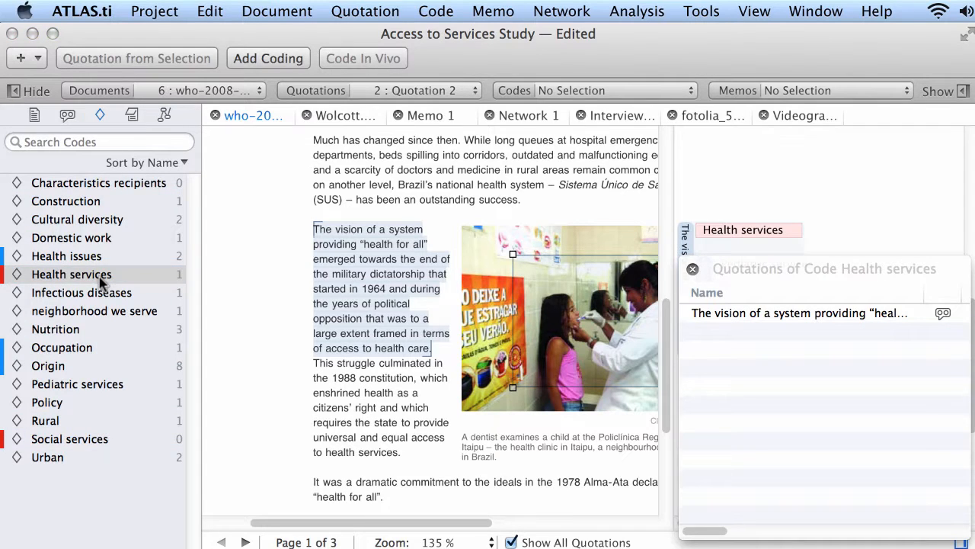
{"action": "left_click", "coordinate": [76, 220]}
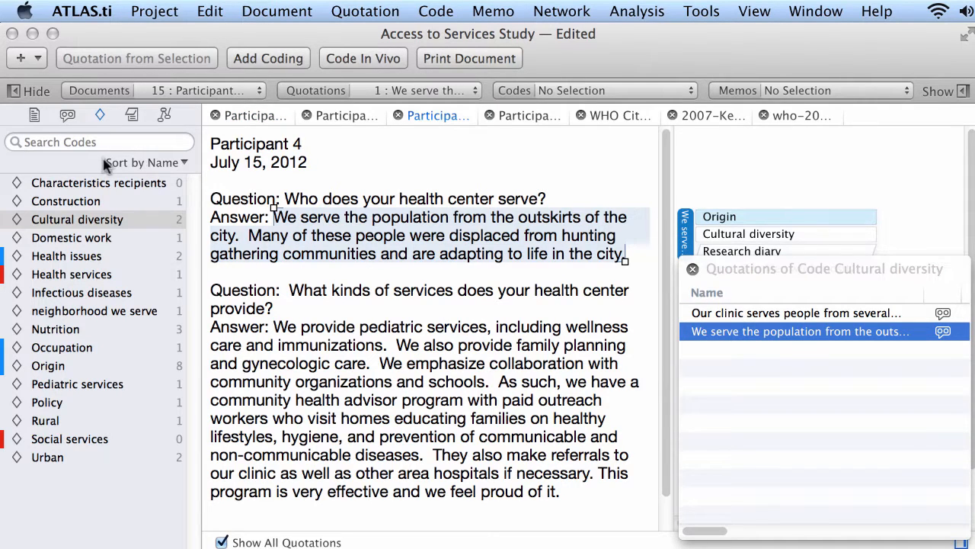
{"action": "mouse_move", "coordinate": [95, 242]}
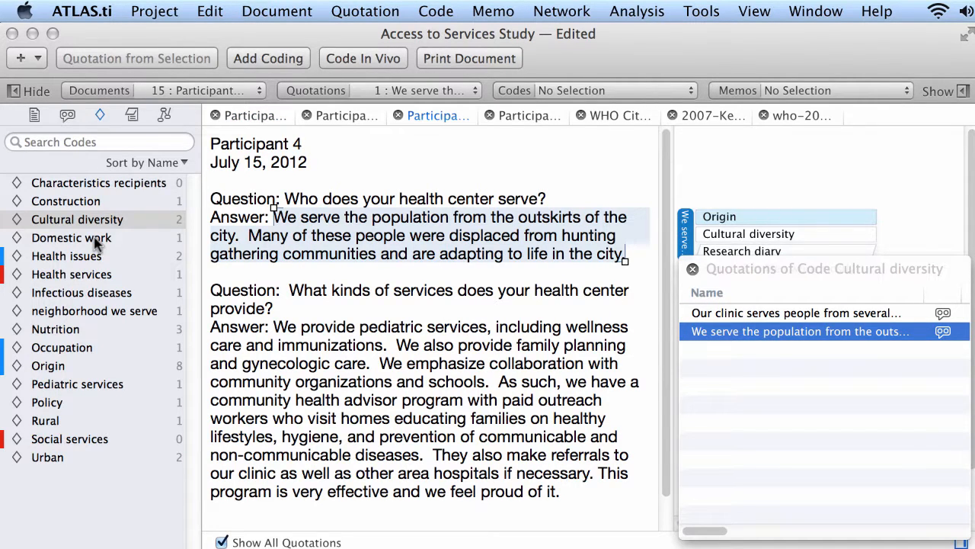
{"action": "mouse_move", "coordinate": [129, 135]}
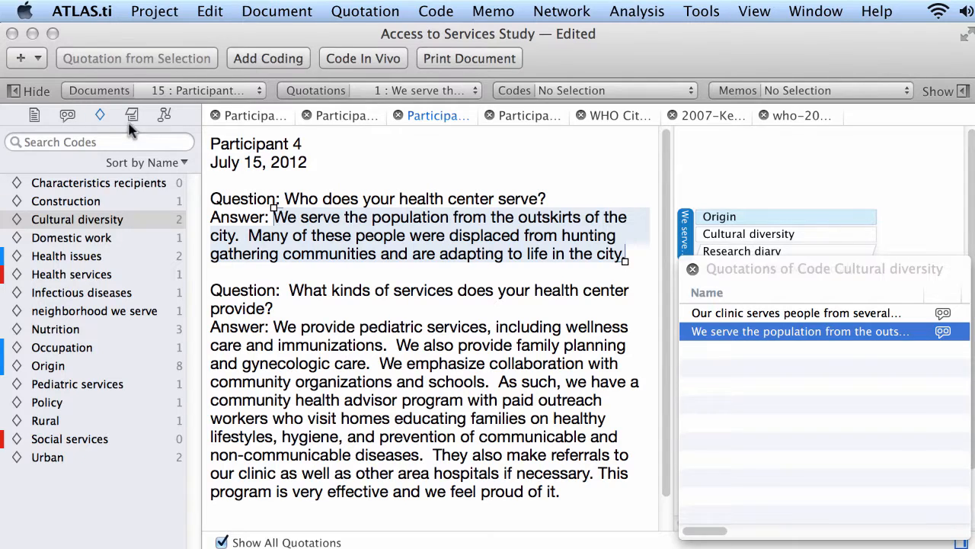
Switch the navigator to Memos and view the Research diary memo on the two objectives
{"action": "left_click", "coordinate": [131, 116]}
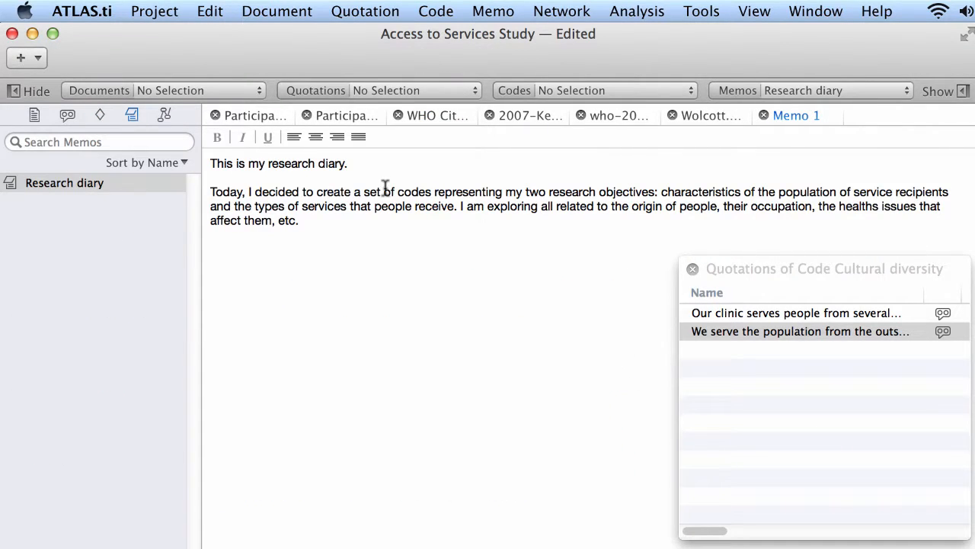
{"action": "mouse_move", "coordinate": [268, 171]}
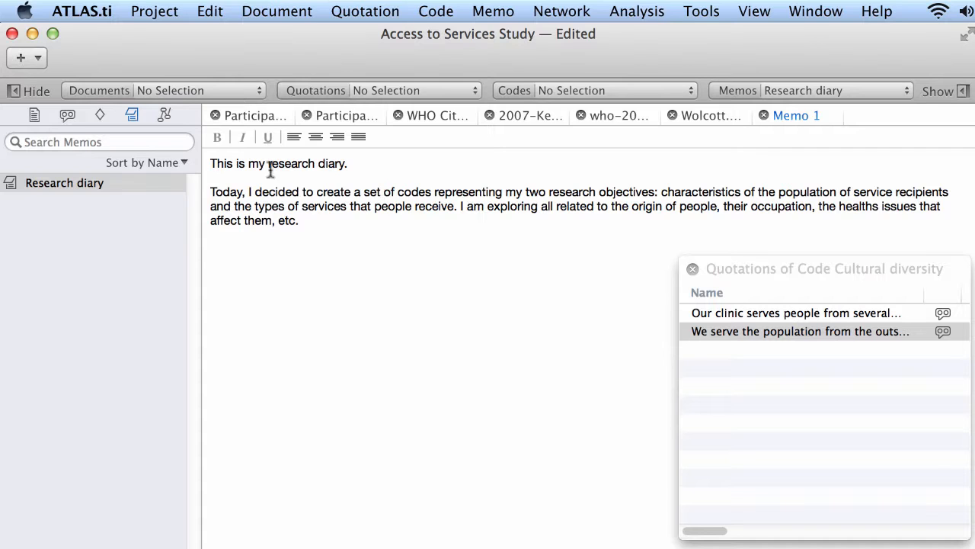
{"action": "left_click", "coordinate": [164, 114]}
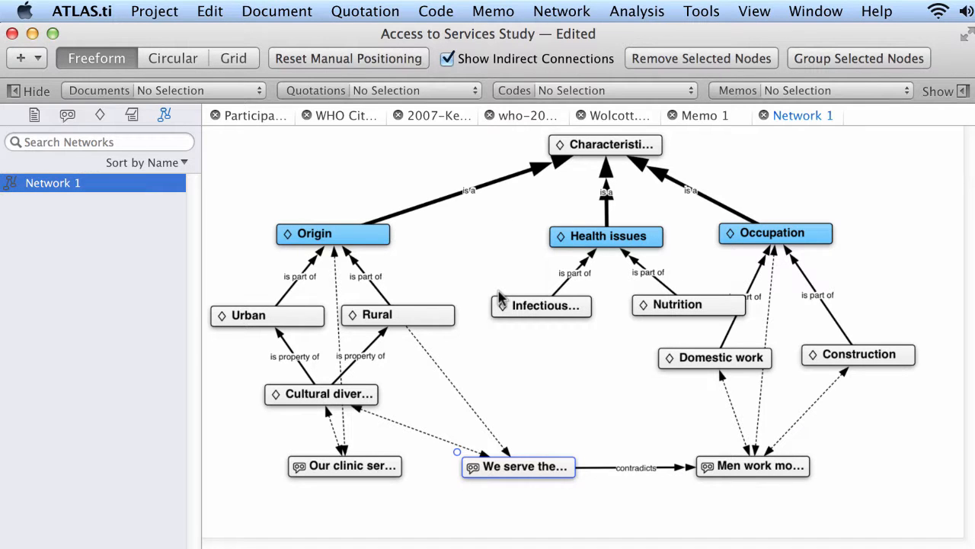
{"action": "mouse_move", "coordinate": [677, 121]}
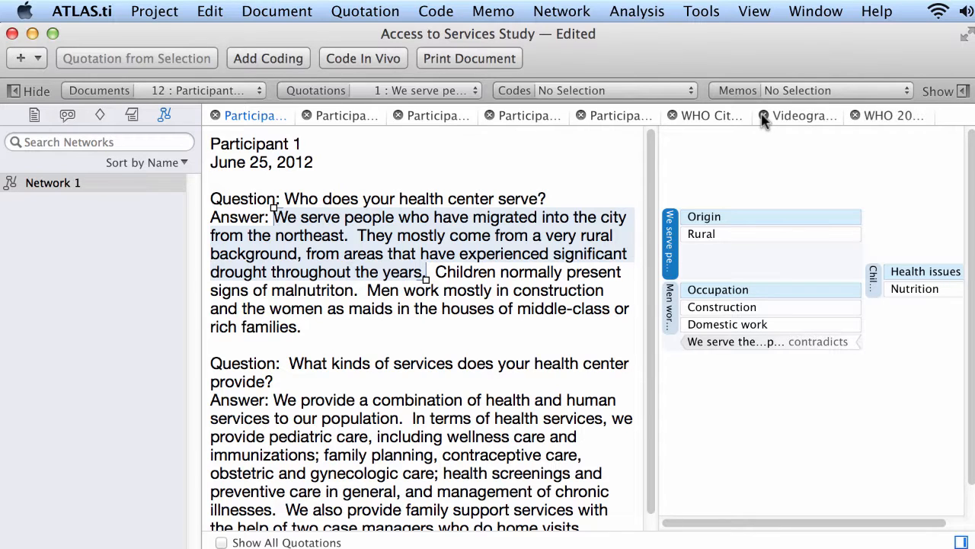
Close two open document tabs, leaving Participant 1's coded answer in view
{"action": "left_click", "coordinate": [764, 116]}
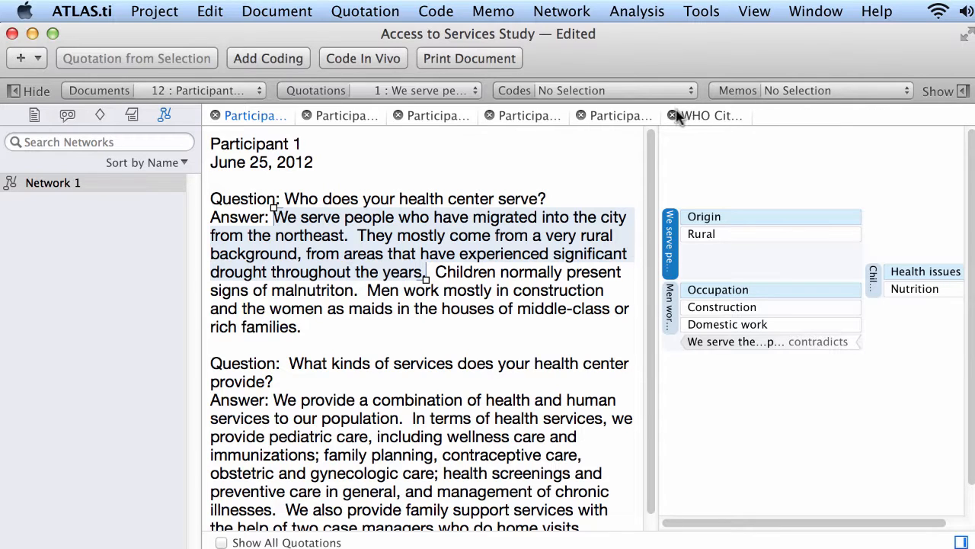
{"action": "left_click", "coordinate": [670, 115]}
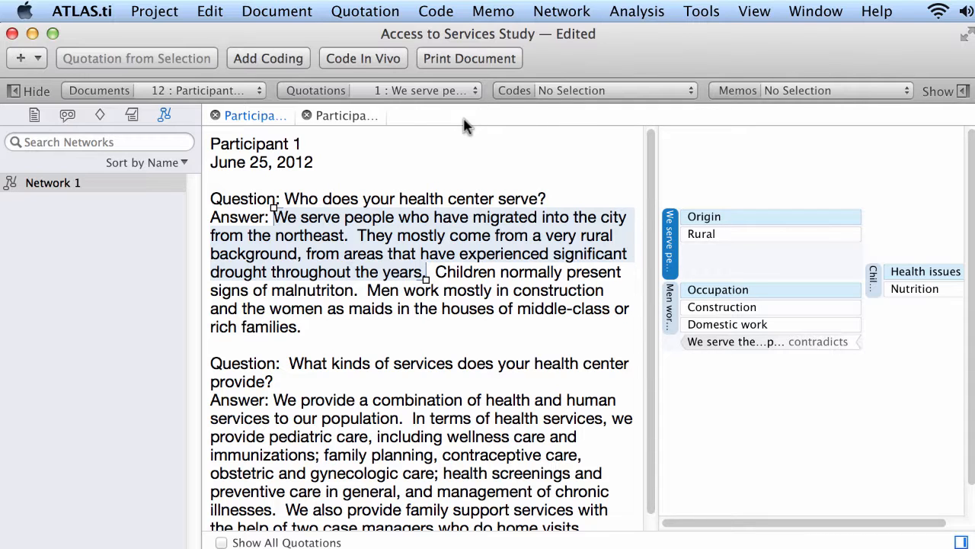
{"action": "mouse_move", "coordinate": [323, 128]}
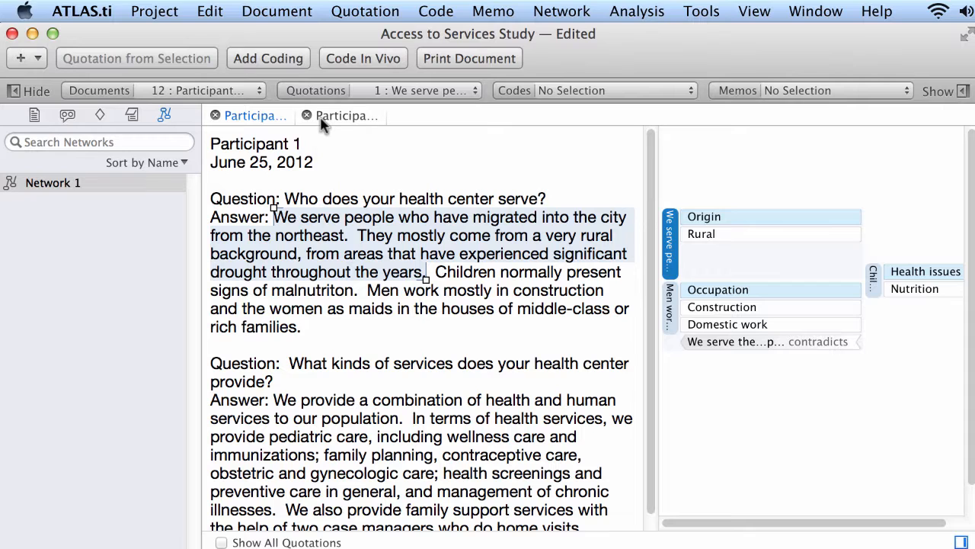
{"action": "mouse_move", "coordinate": [347, 116]}
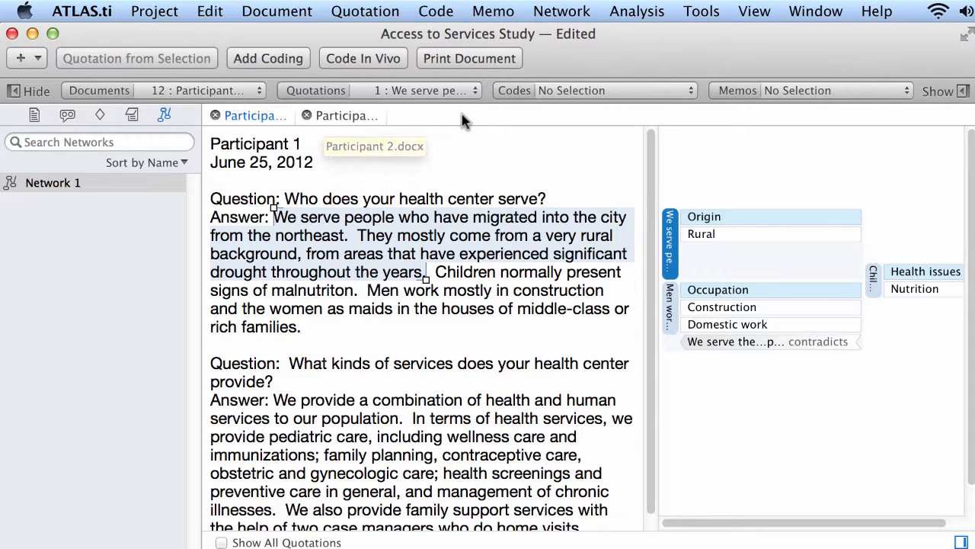
{"action": "mouse_move", "coordinate": [271, 124]}
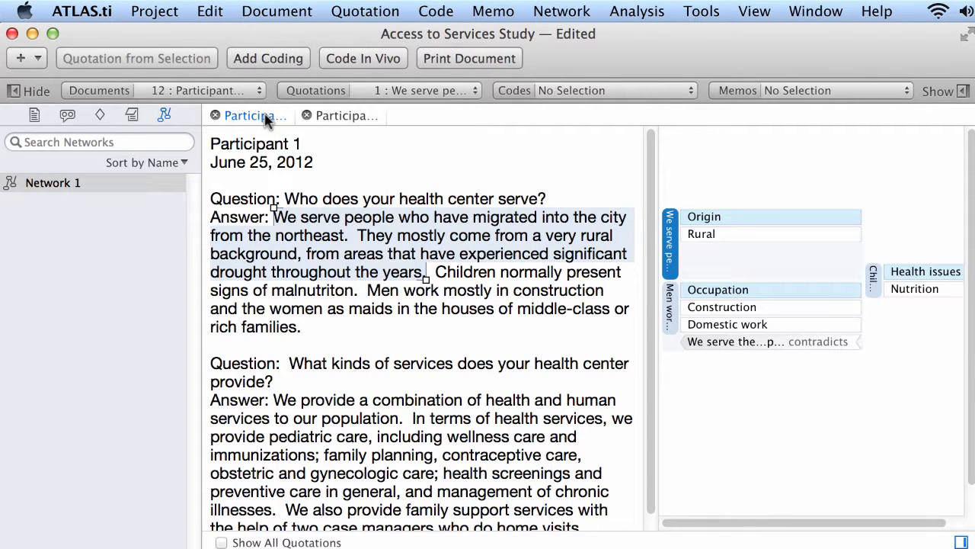
Hide and restore the navigator, showing the documents list beside Participant 1
{"action": "left_click", "coordinate": [12, 91]}
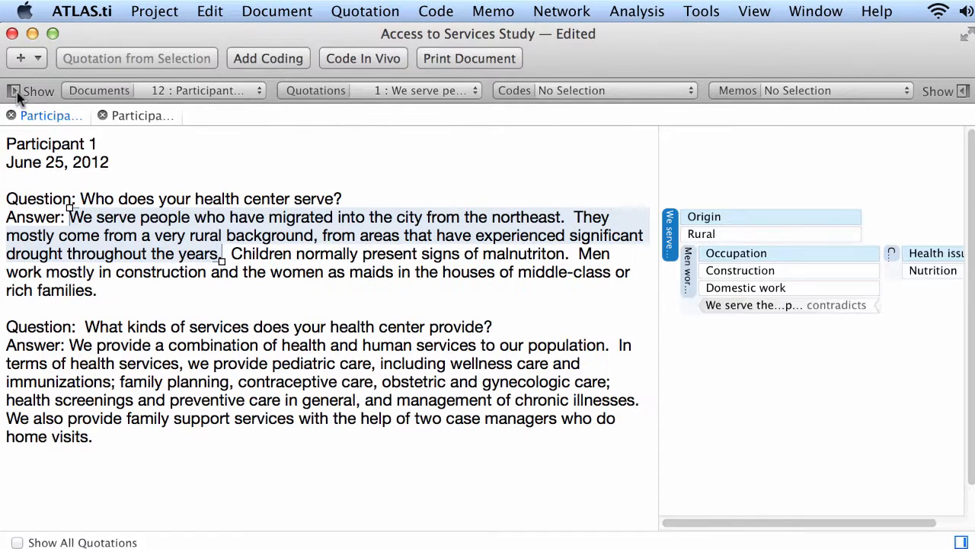
{"action": "left_click", "coordinate": [12, 91]}
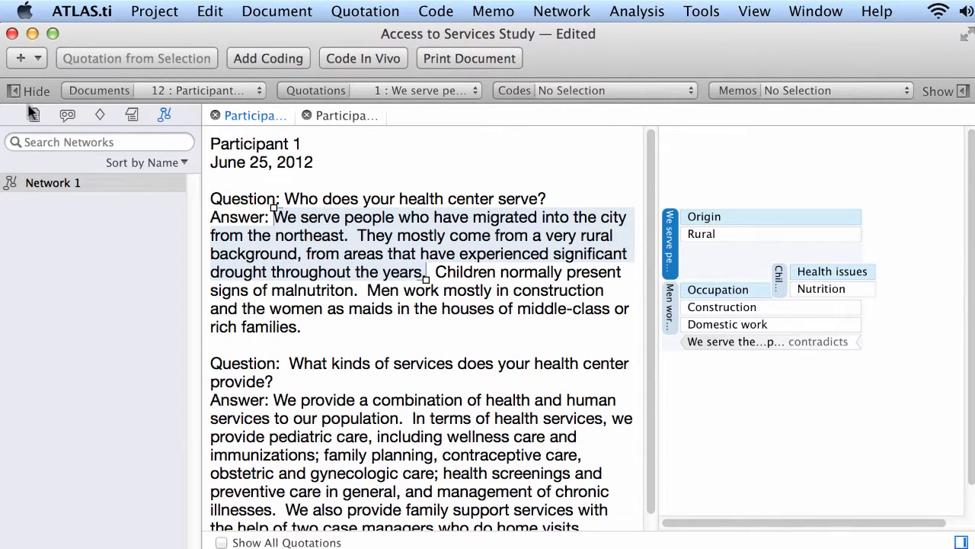
{"action": "left_click", "coordinate": [12, 91]}
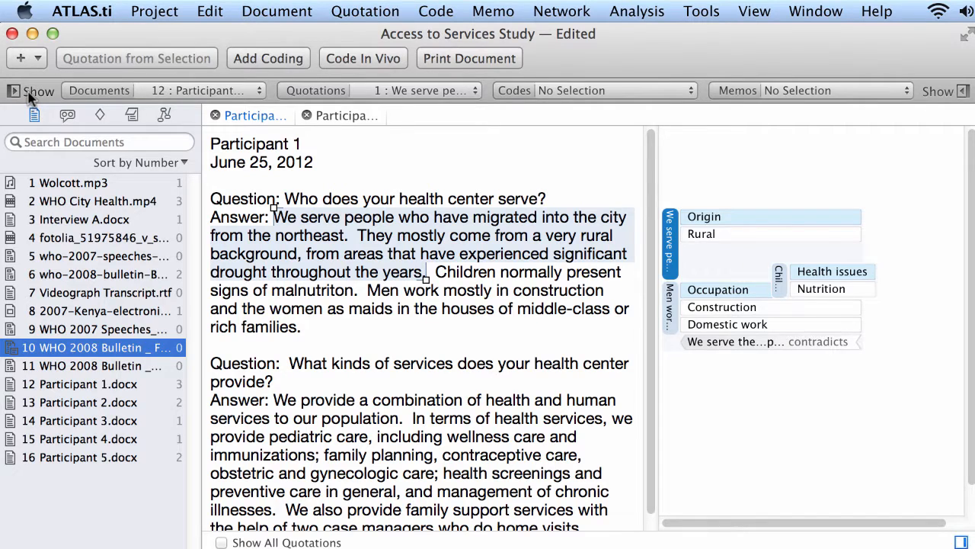
{"action": "left_click", "coordinate": [12, 91]}
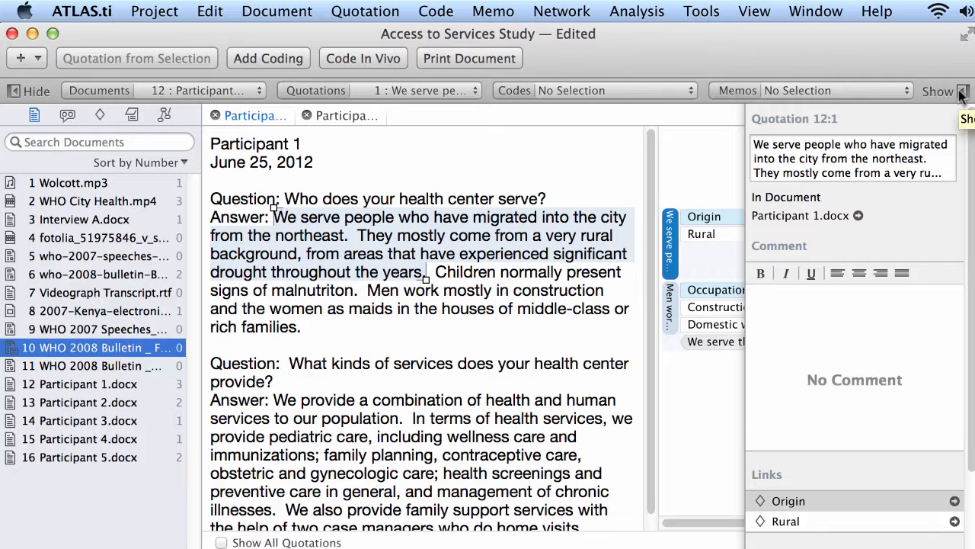
Toggle the inspector to show quotation 12:1's details, comment and code links
{"action": "left_click", "coordinate": [940, 90]}
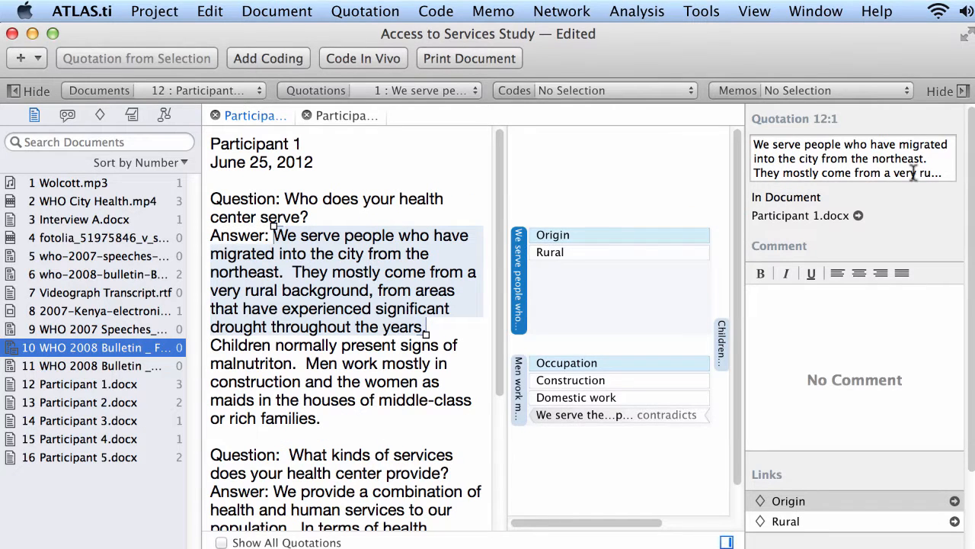
{"action": "left_click", "coordinate": [960, 91]}
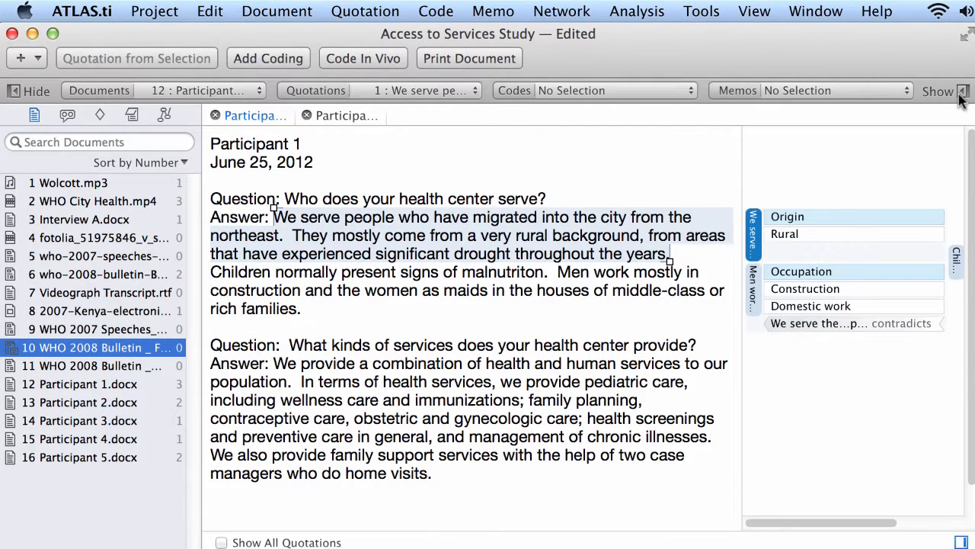
{"action": "left_click", "coordinate": [945, 92]}
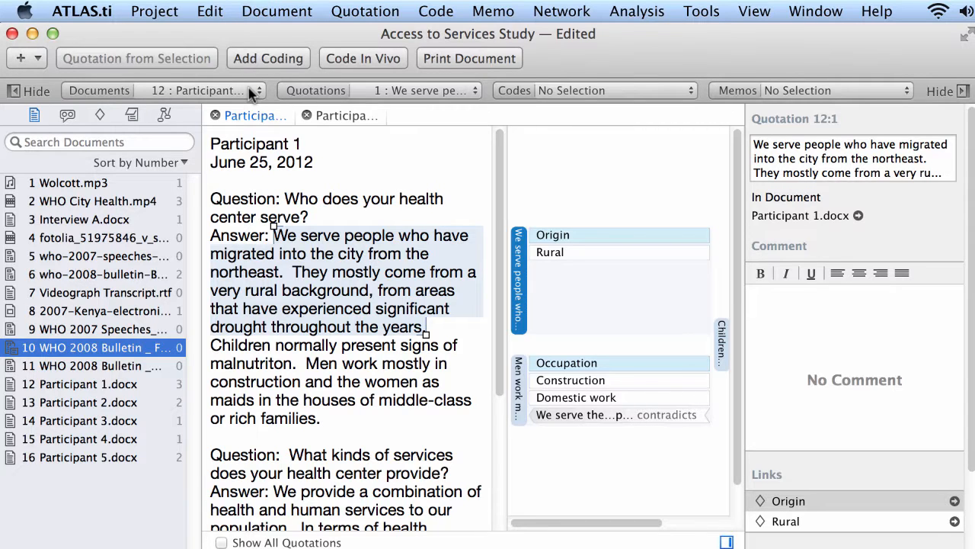
Switch to Participant 2 via the Documents drop-down, peek at Construction quotations, then dismiss the popups
{"action": "left_click", "coordinate": [206, 90]}
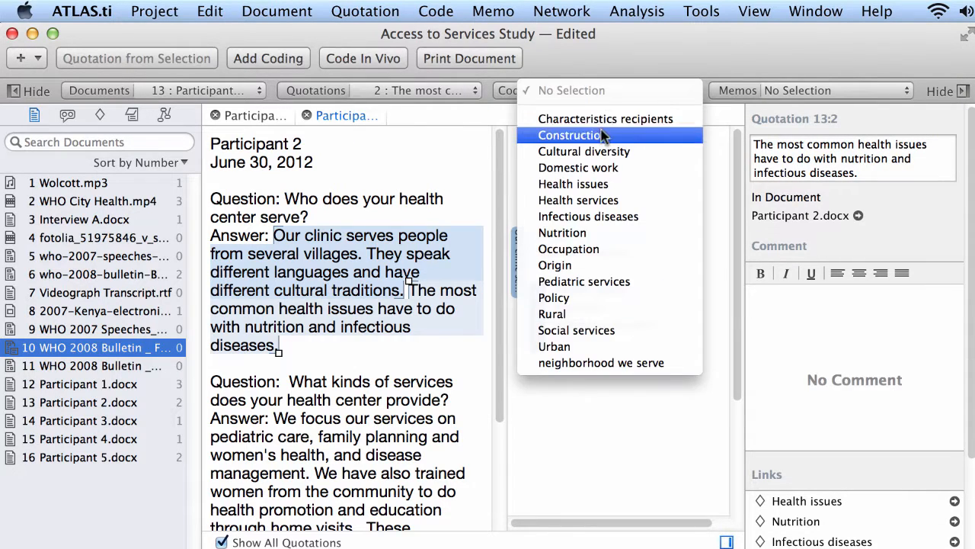
{"action": "left_click", "coordinate": [570, 134]}
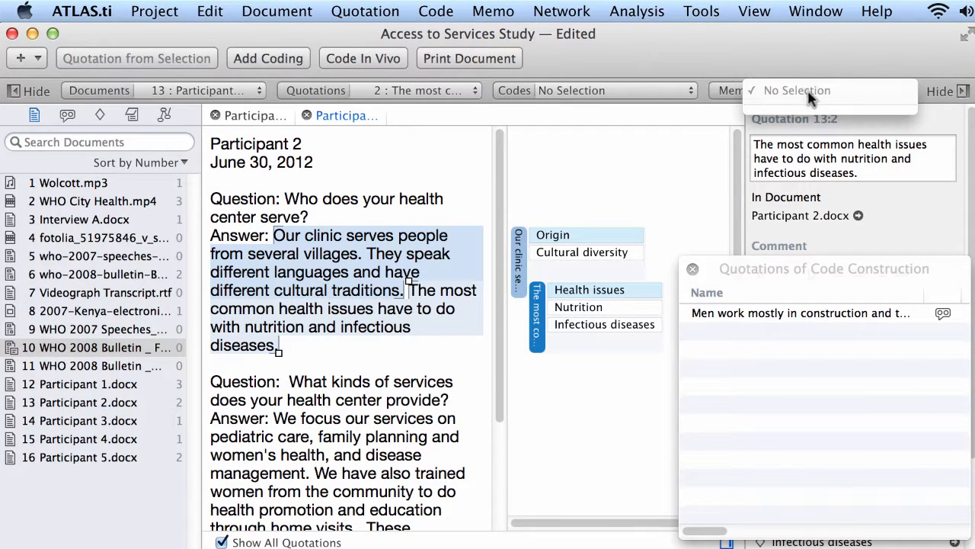
{"action": "left_click", "coordinate": [810, 91]}
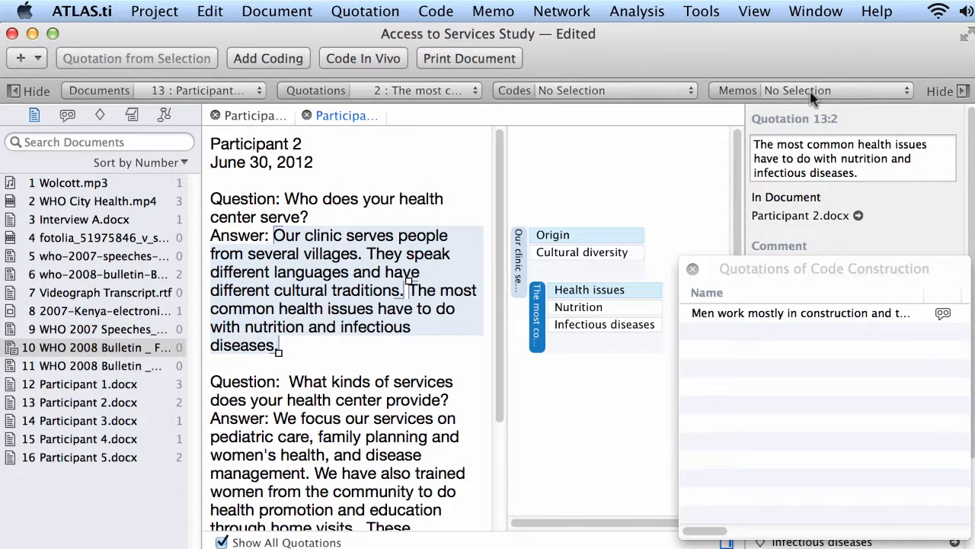
{"action": "left_click", "coordinate": [692, 268]}
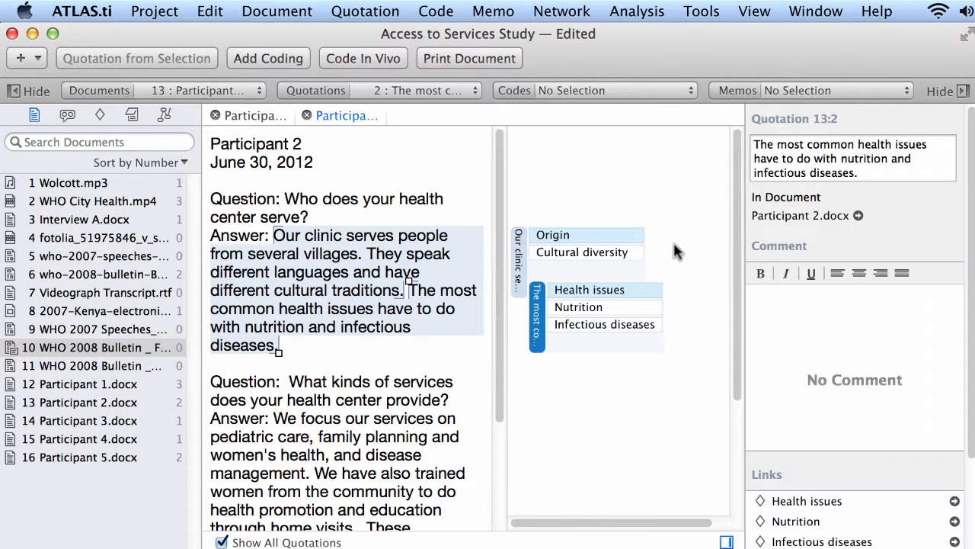
{"action": "mouse_move", "coordinate": [92, 104]}
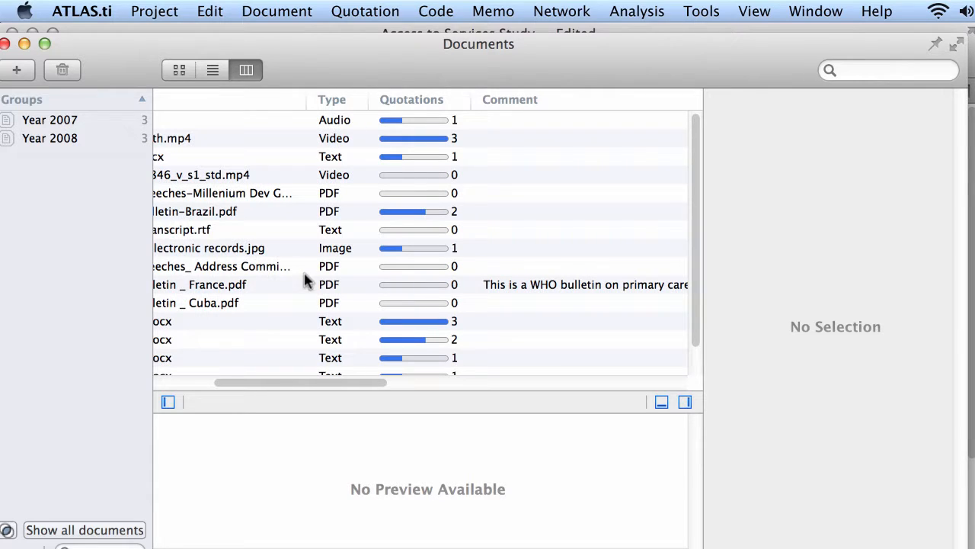
{"action": "mouse_move", "coordinate": [398, 280]}
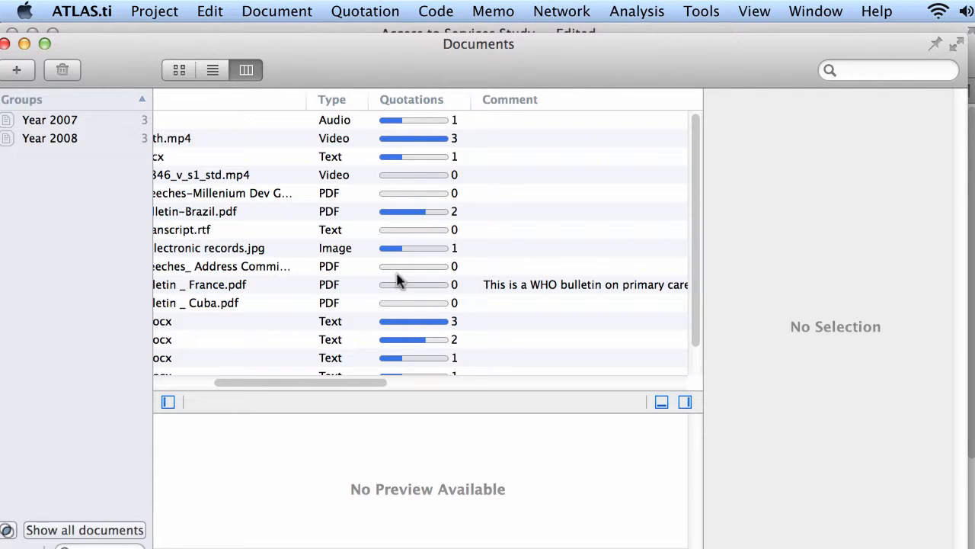
{"action": "mouse_move", "coordinate": [482, 250]}
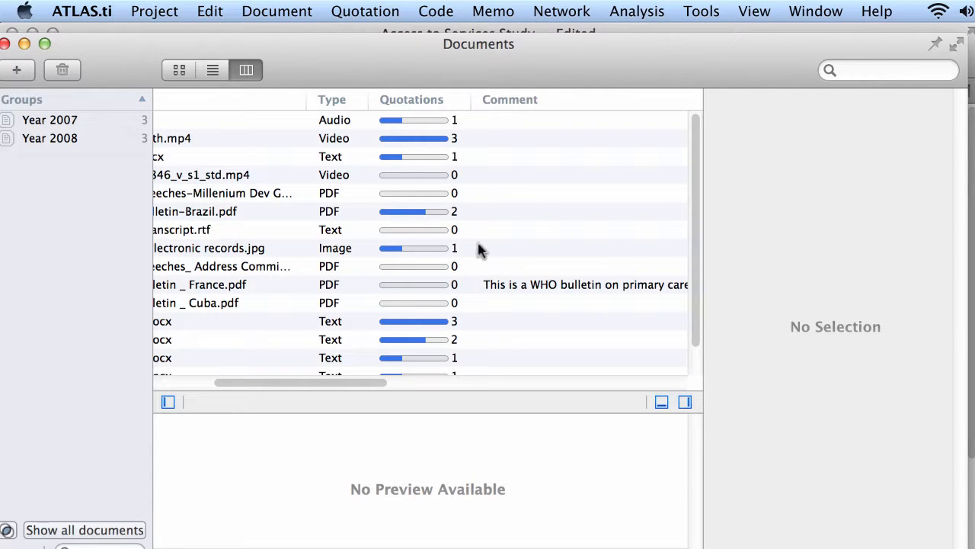
Select WHO 2008 Bulletin _ France.pdf in the Documents manager and scroll through its columns
{"action": "left_click", "coordinate": [214, 285]}
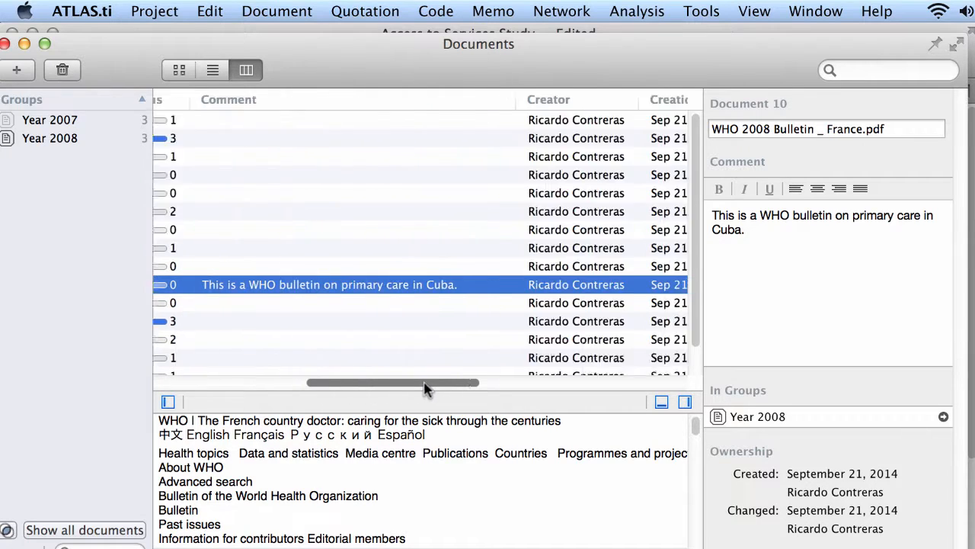
{"action": "left_click_drag", "start_coordinate": [393, 380], "coordinate": [534, 381]}
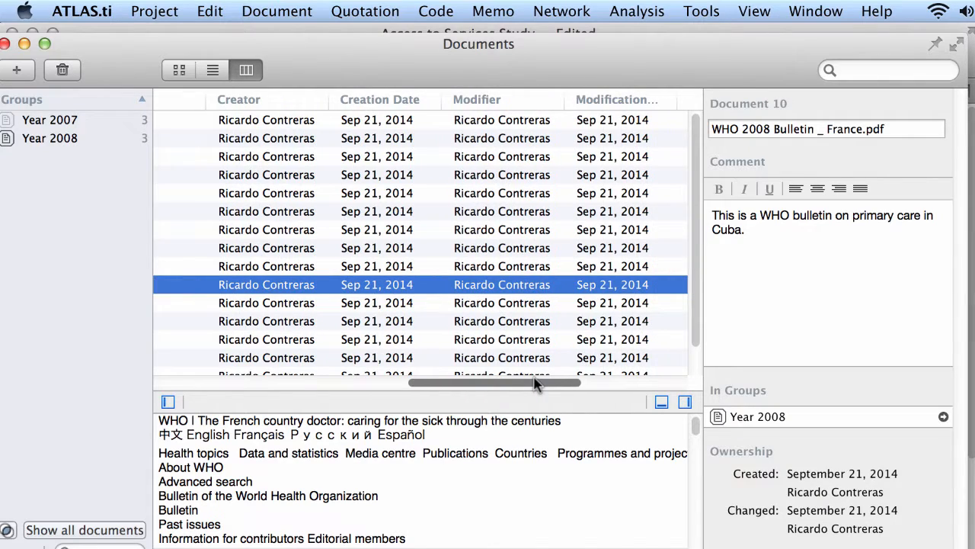
{"action": "left_click_drag", "start_coordinate": [534, 382], "coordinate": [617, 383]}
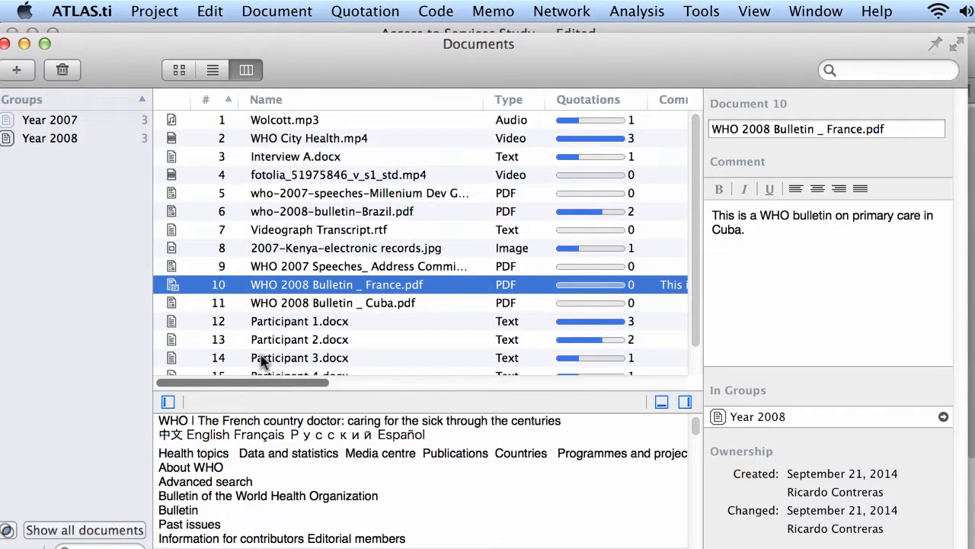
Preview WHO City Health.mp4 and then fotolia_51975846_v_s1_std.mp4 in the Documents manager
{"action": "left_click", "coordinate": [310, 137]}
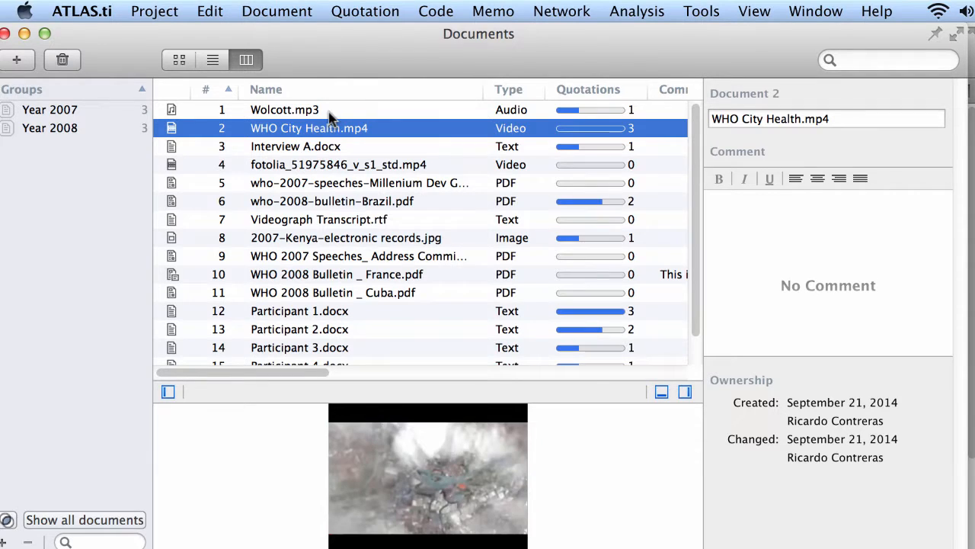
{"action": "left_click", "coordinate": [296, 146]}
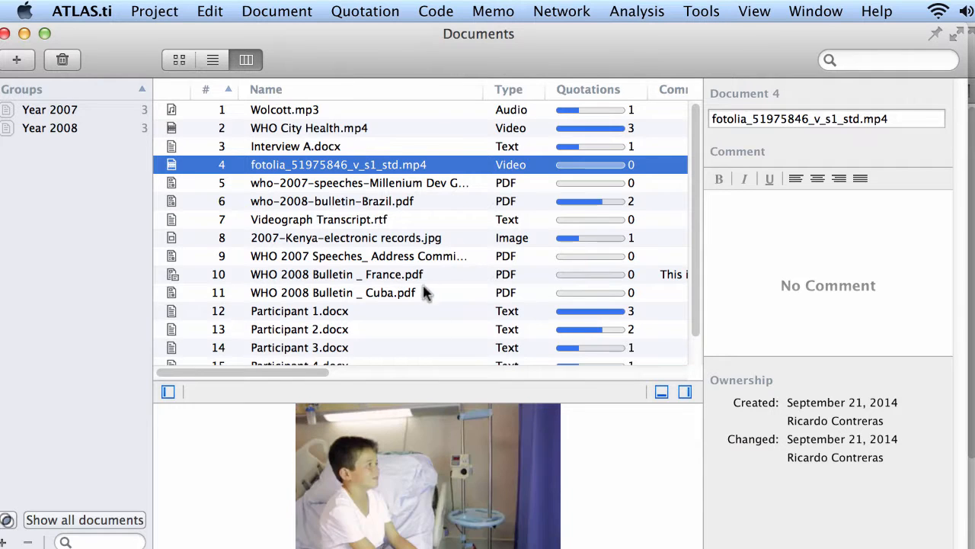
Comment the Brazil bulletin with "Something descriptive as a comment of the doc."
{"action": "left_click", "coordinate": [328, 202]}
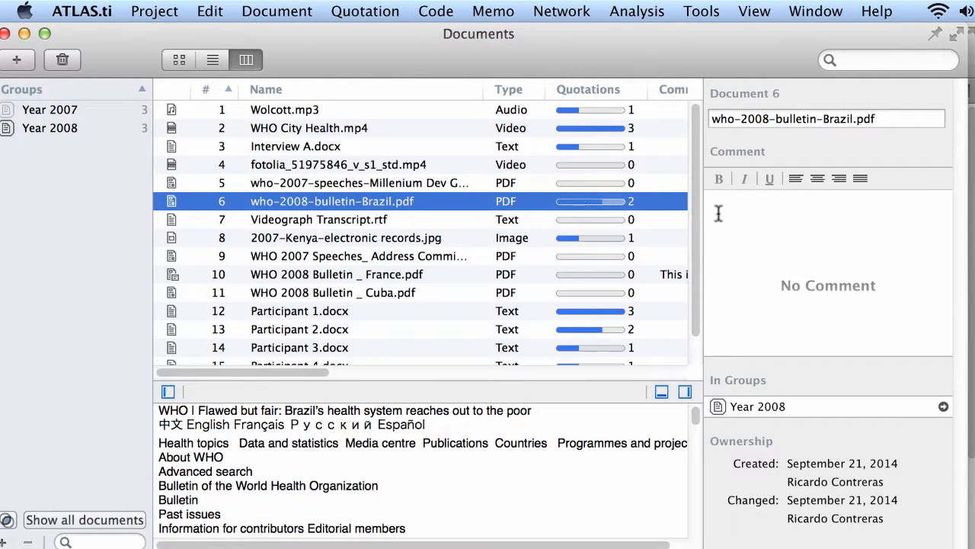
{"action": "type", "text": "Somet"}
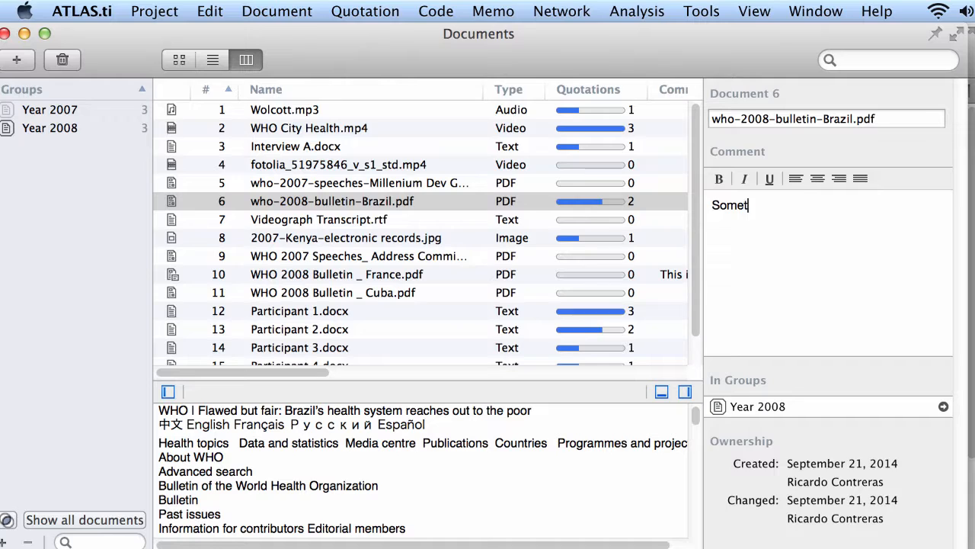
{"action": "type", "text": "hing"}
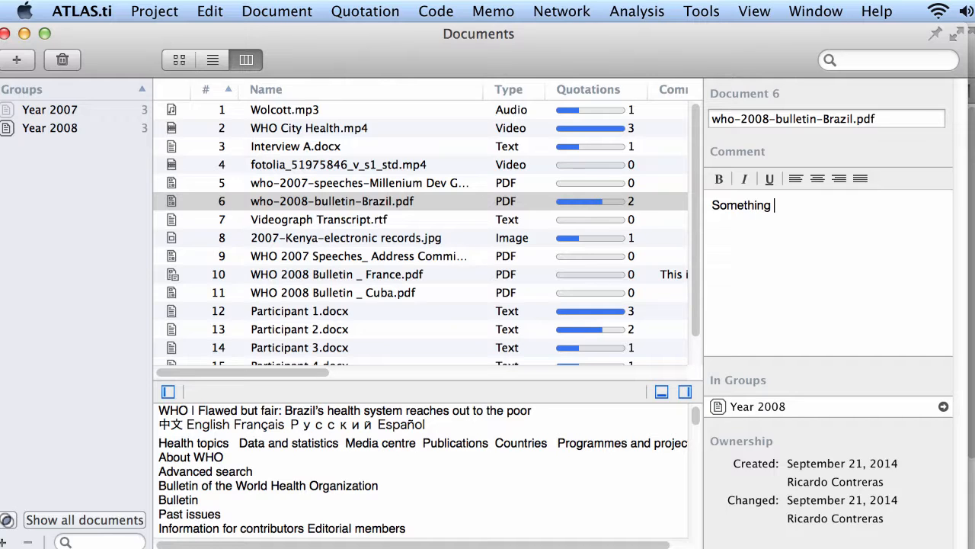
{"action": "type", "text": "descriptive as a comment of the doc."}
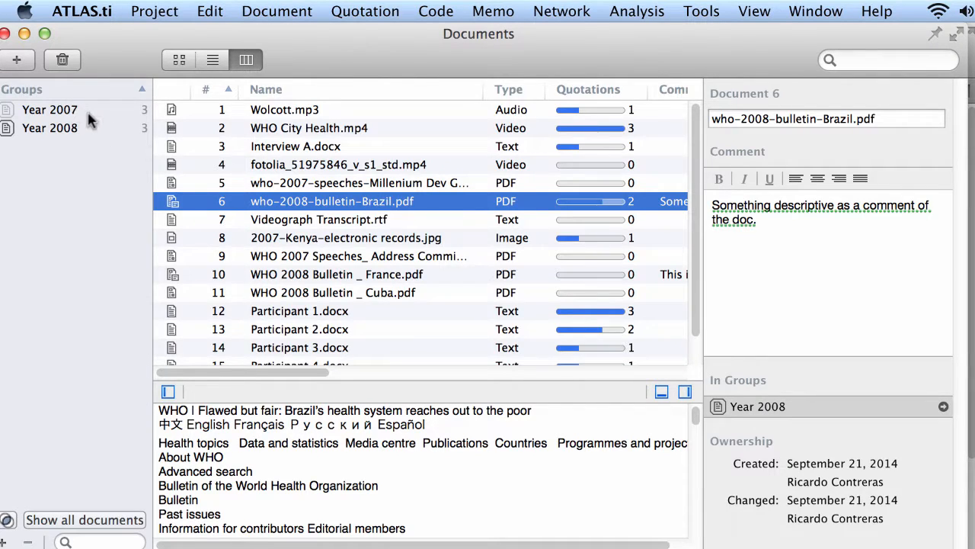
Filter the Documents manager to the three documents in the Year 2007 group
{"action": "left_click", "coordinate": [49, 110]}
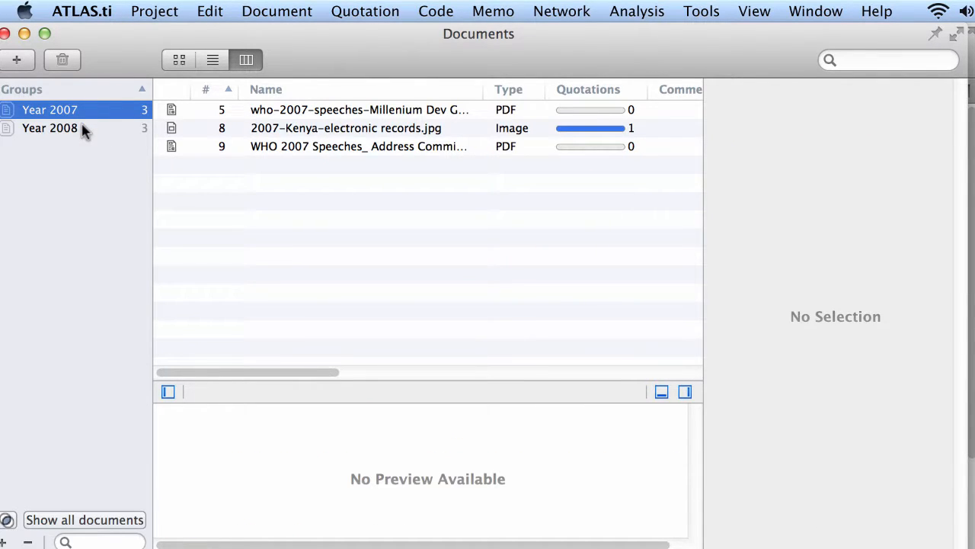
{"action": "mouse_move", "coordinate": [49, 125]}
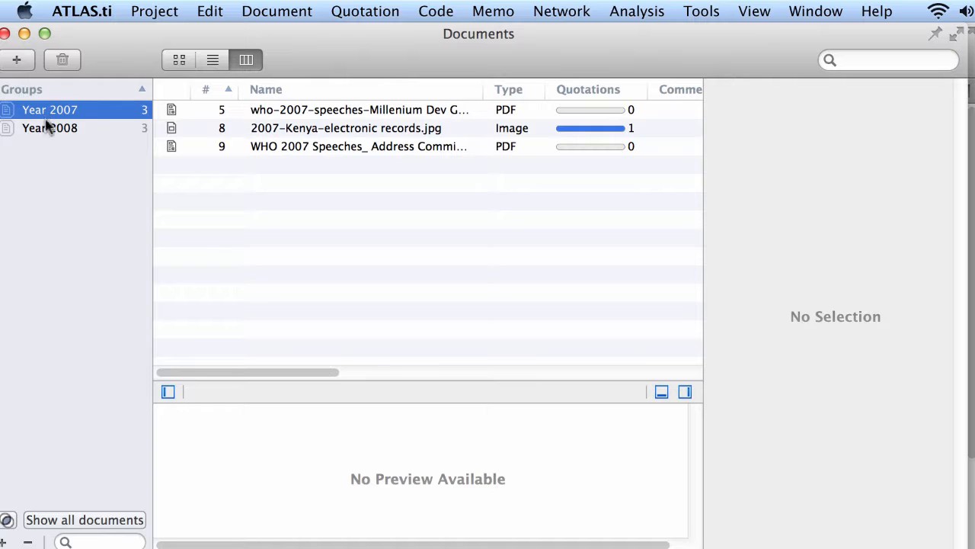
{"action": "left_click", "coordinate": [49, 128]}
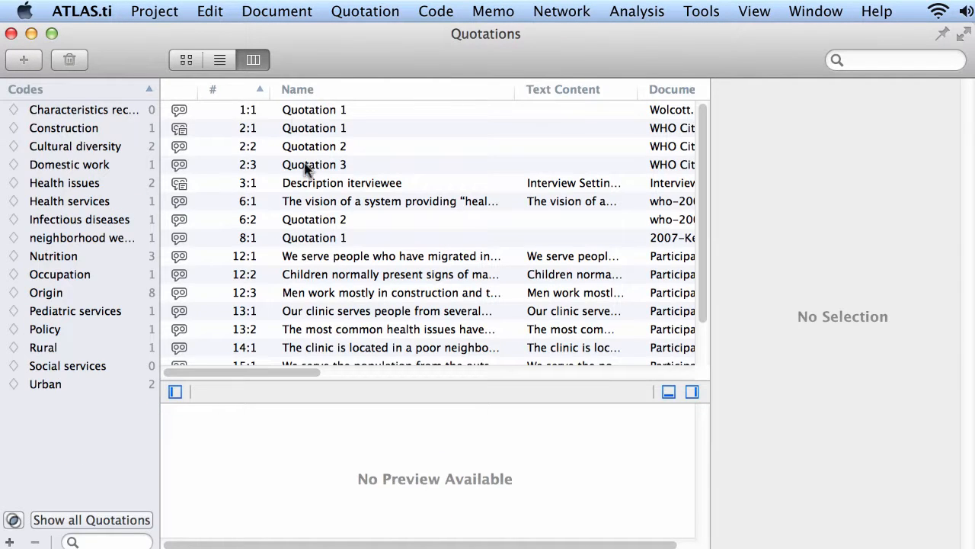
{"action": "mouse_move", "coordinate": [365, 372]}
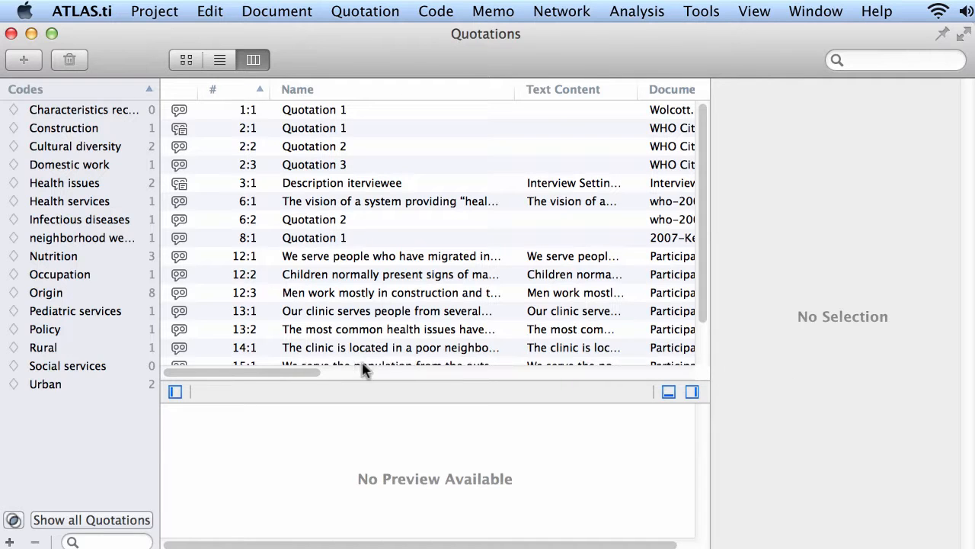
Rename quotation 12:1 to "Rename your quotations" and comment it "So interesting!!!!"
{"action": "left_click", "coordinate": [390, 256]}
{"action": "type", "text": "Rename"}
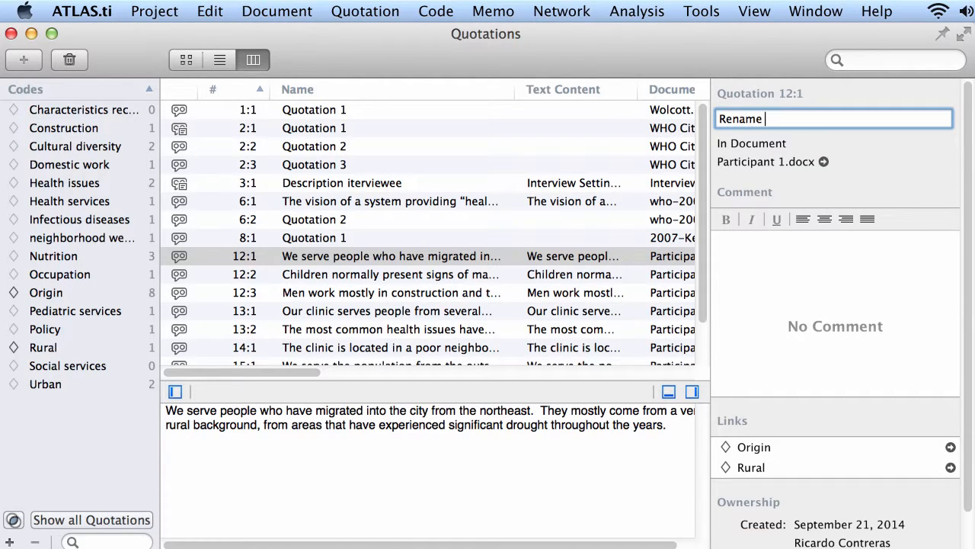
{"action": "type", "text": "your quotations"}
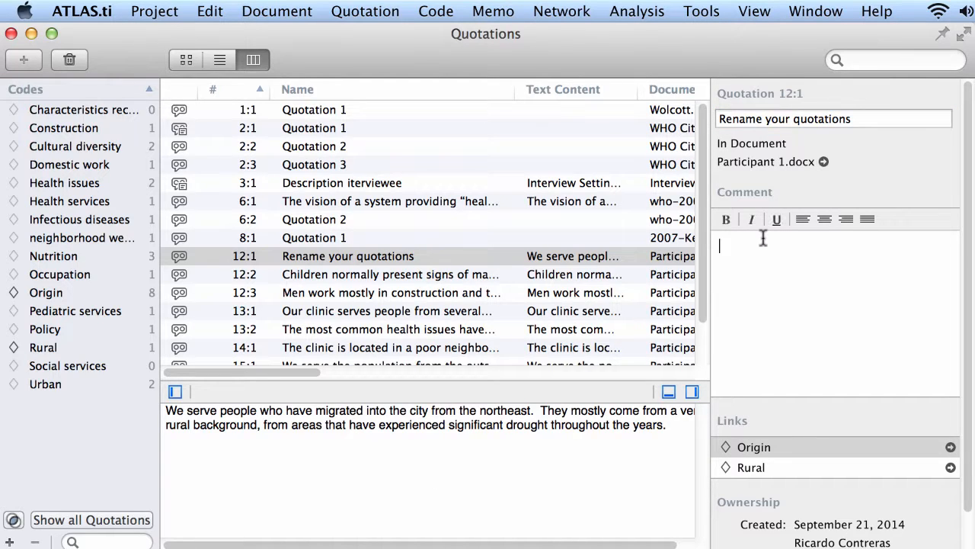
{"action": "type", "text": "So interesting!!!!"}
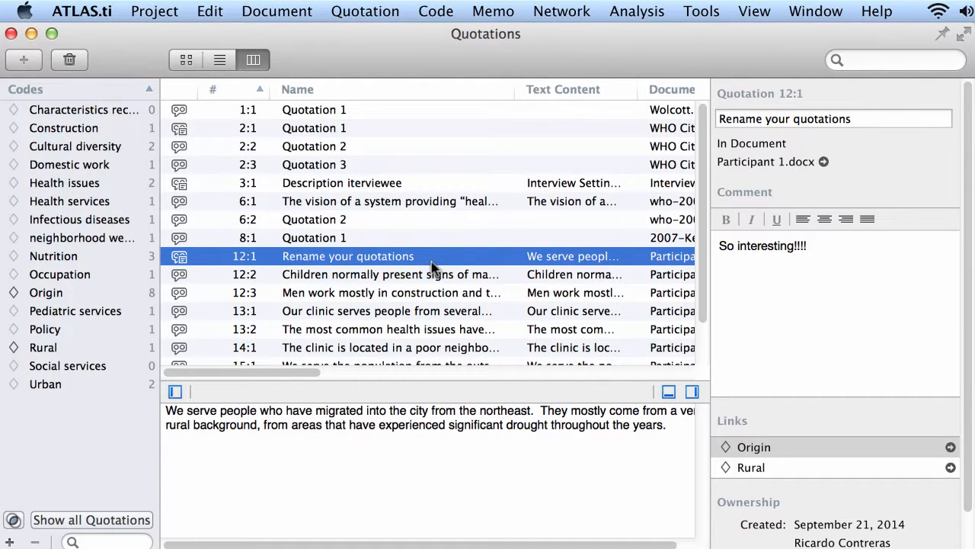
Filter quotations by Characteristics recipients, Construction, then Cultural diversity (13:1, 15:1)
{"action": "left_click", "coordinate": [84, 109]}
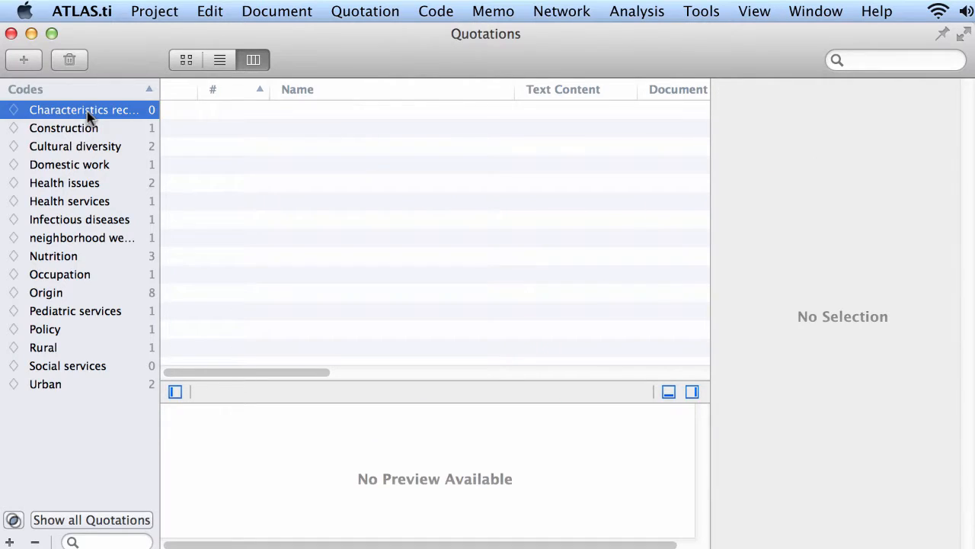
{"action": "left_click", "coordinate": [64, 128]}
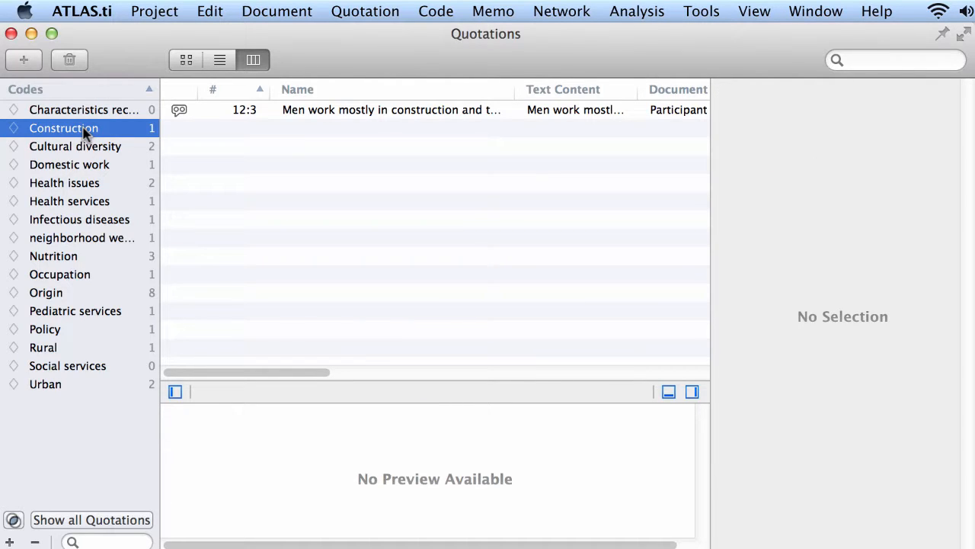
{"action": "mouse_move", "coordinate": [171, 131]}
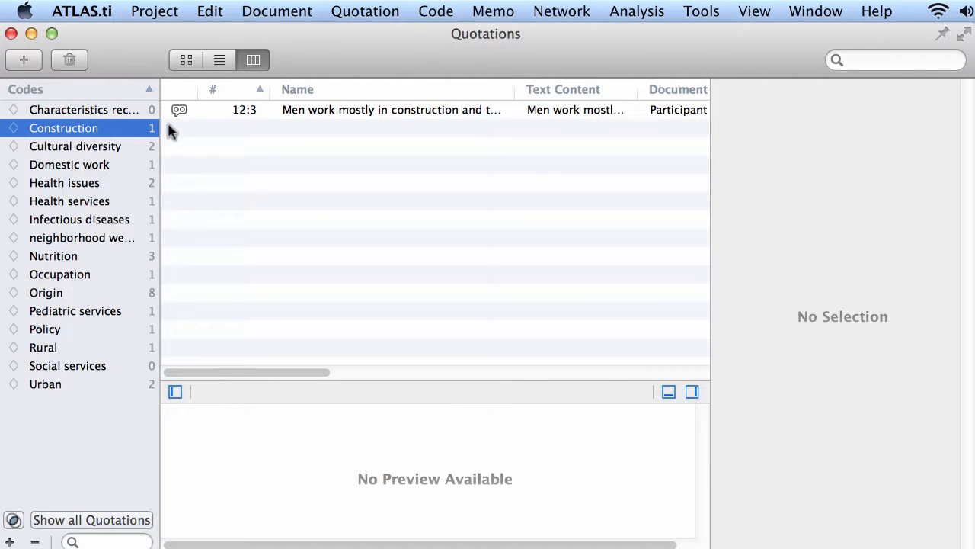
{"action": "left_click", "coordinate": [75, 146]}
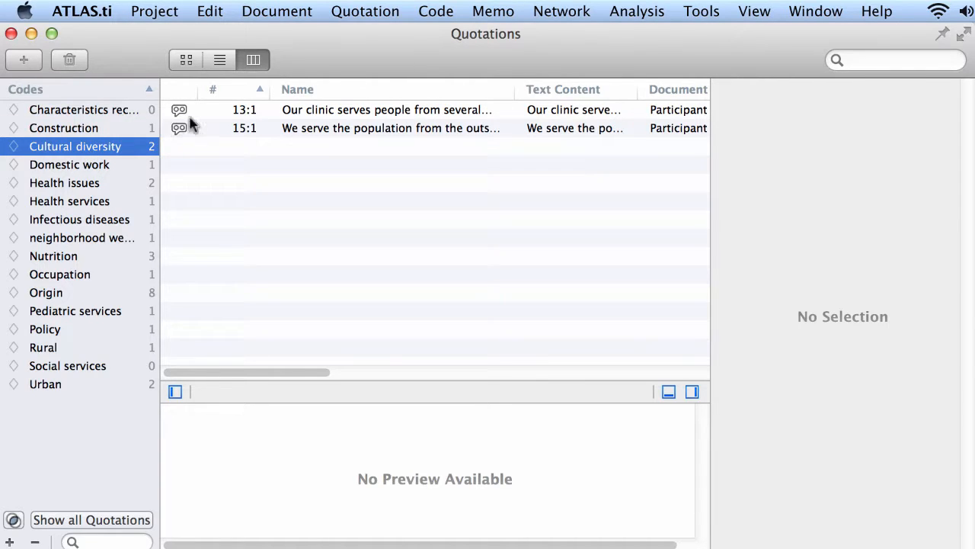
{"action": "mouse_move", "coordinate": [212, 149]}
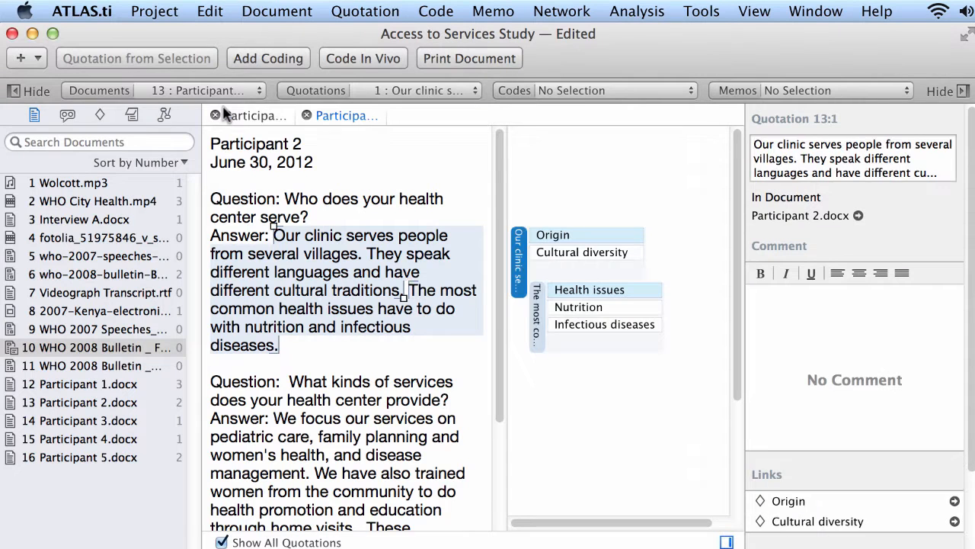
{"action": "mouse_move", "coordinate": [262, 281]}
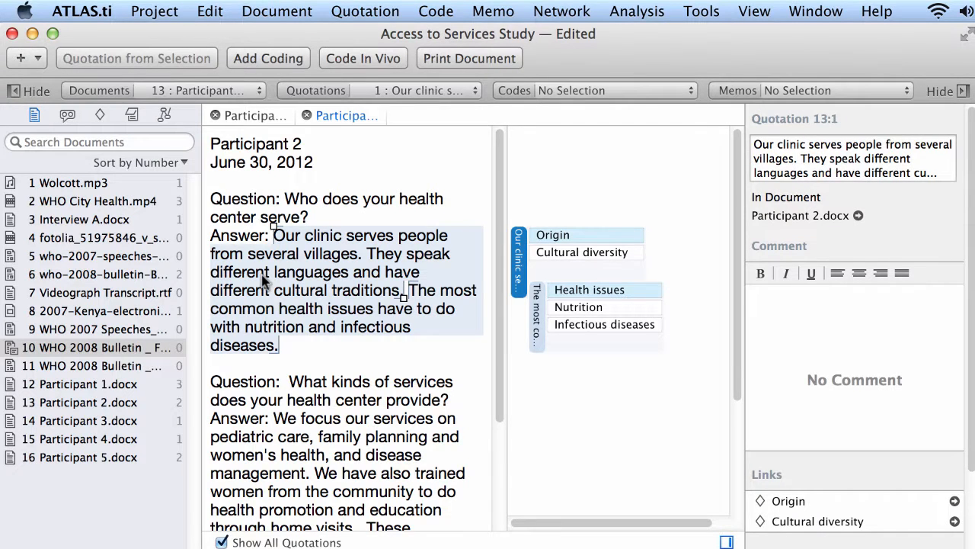
{"action": "mouse_move", "coordinate": [282, 272]}
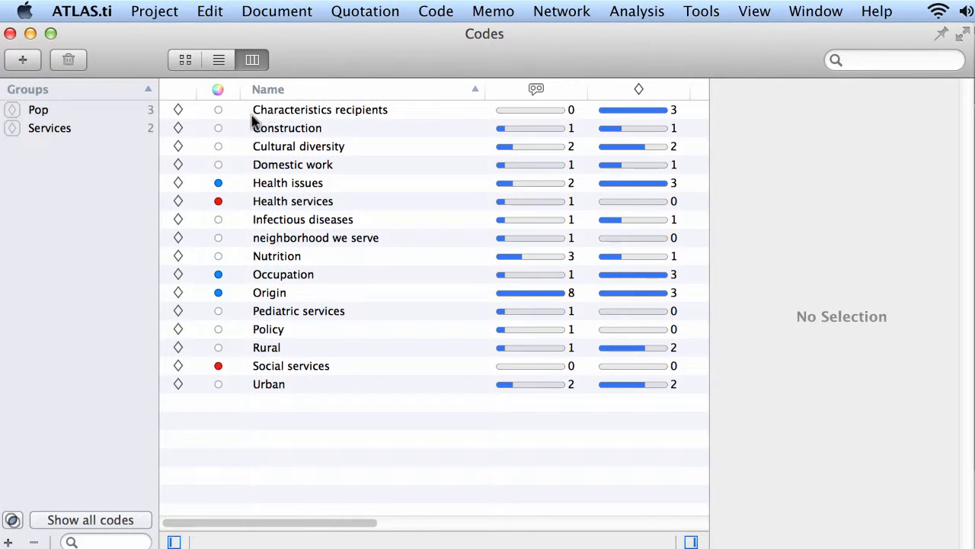
Comment the Characteristics recipients code with "Something about codes." and return to Participant 2's document
{"action": "left_click", "coordinate": [320, 109]}
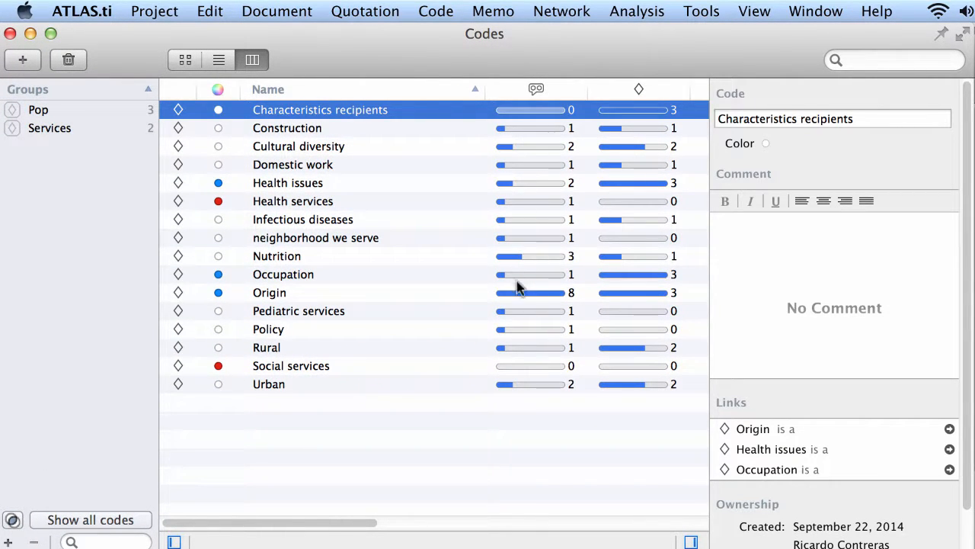
{"action": "mouse_move", "coordinate": [652, 149]}
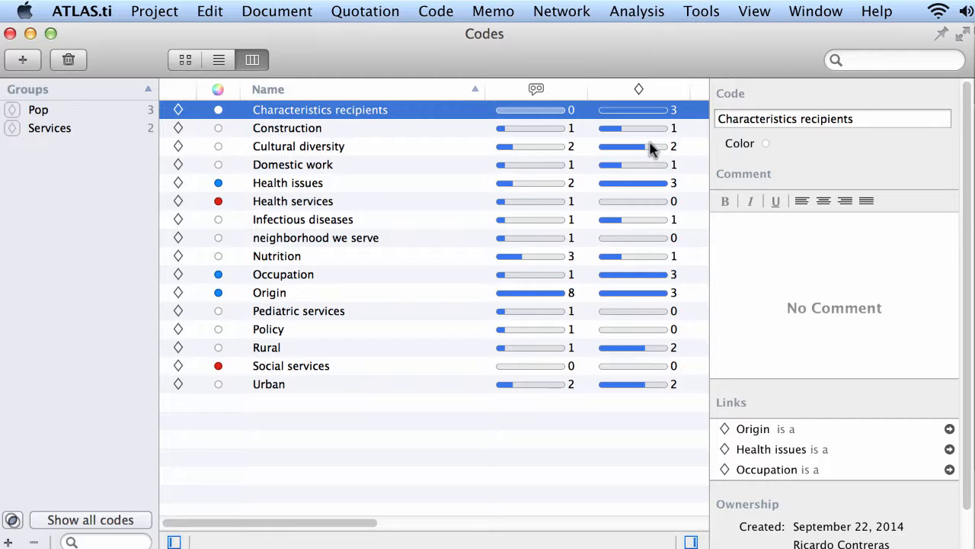
{"action": "mouse_move", "coordinate": [364, 142]}
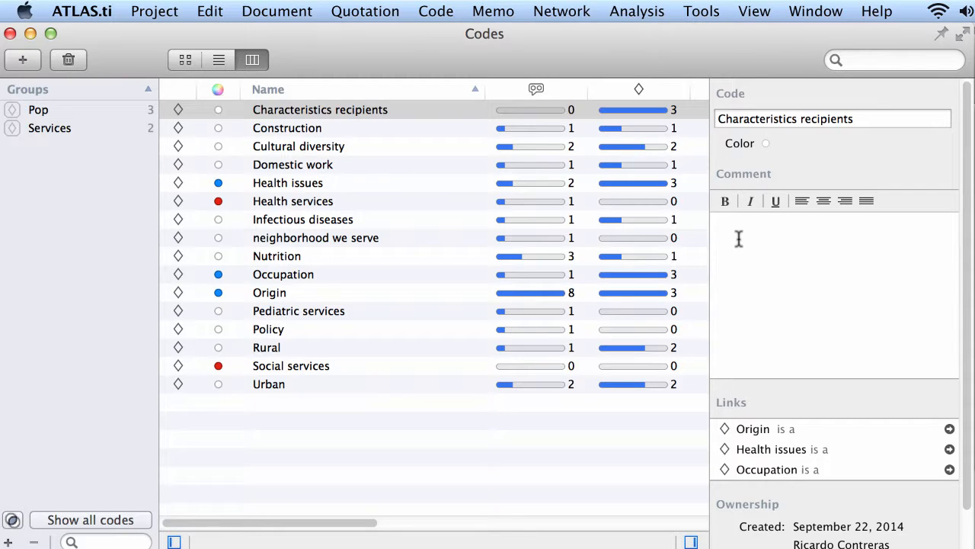
{"action": "mouse_move", "coordinate": [745, 228]}
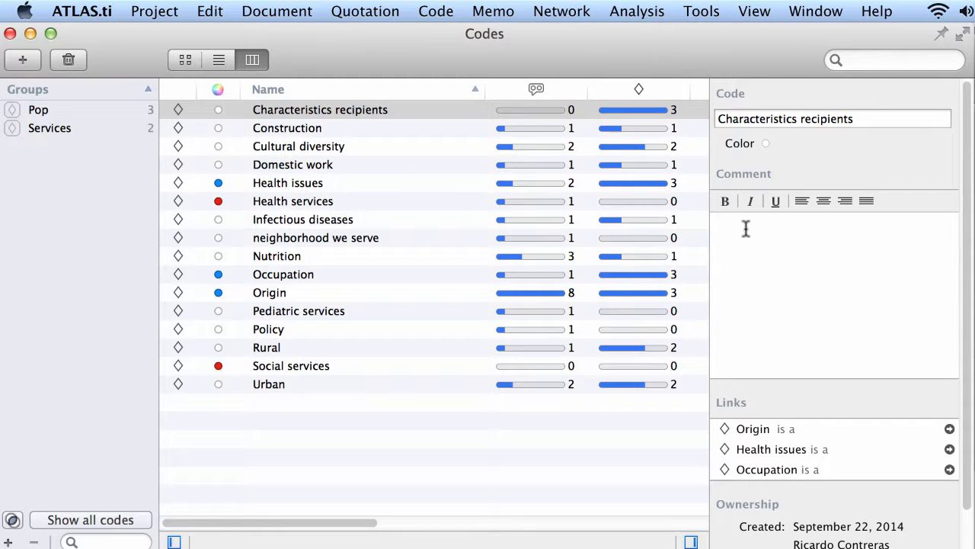
{"action": "type", "text": "Somethig a"}
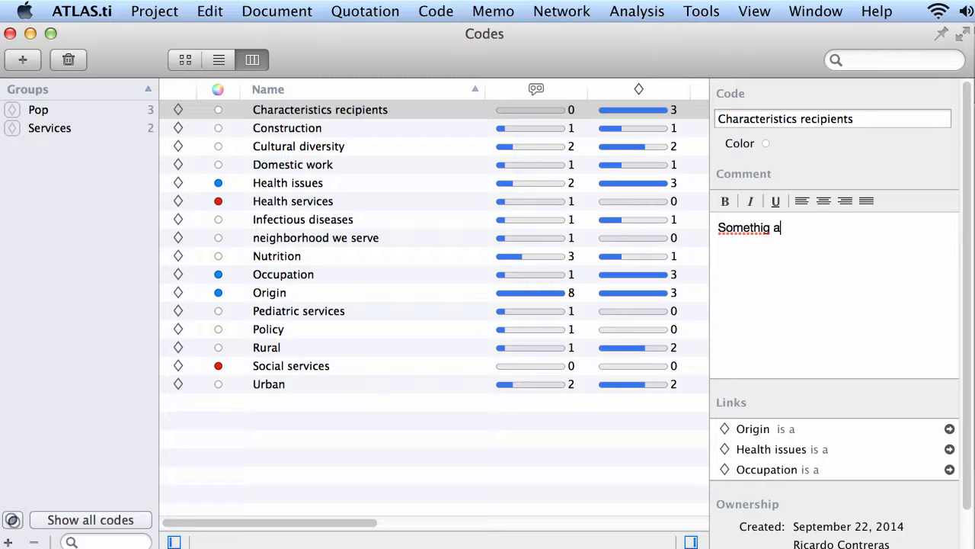
{"action": "type", "text": "Something"}
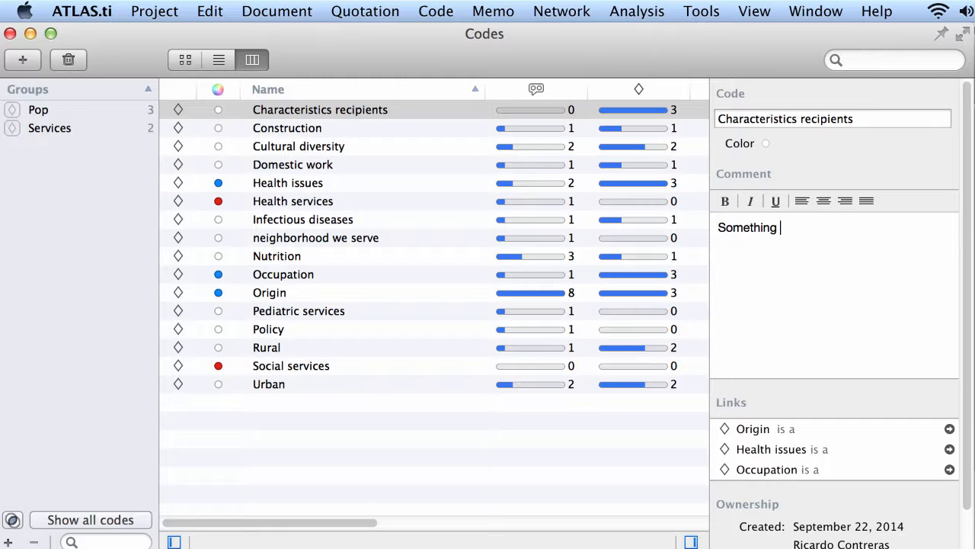
{"action": "type", "text": "about"}
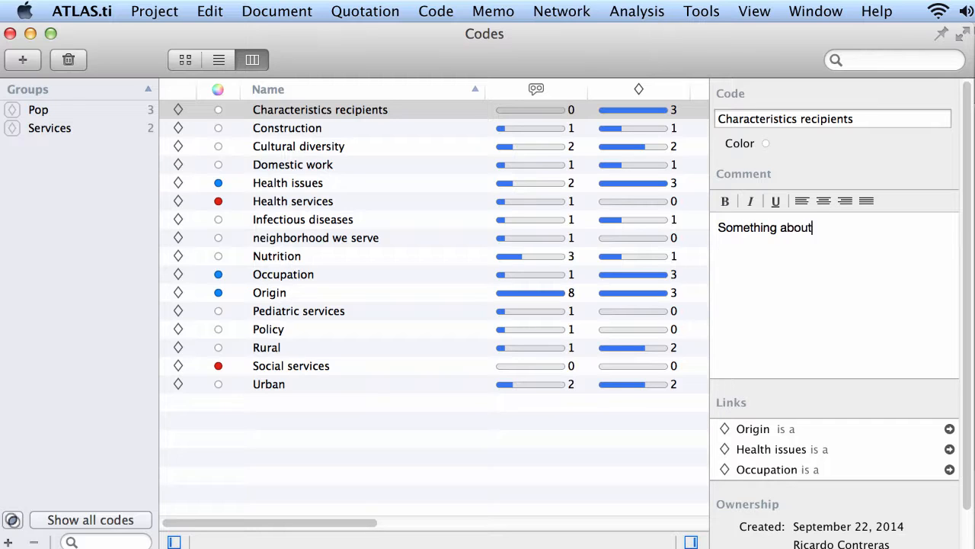
{"action": "type", "text": "codes."}
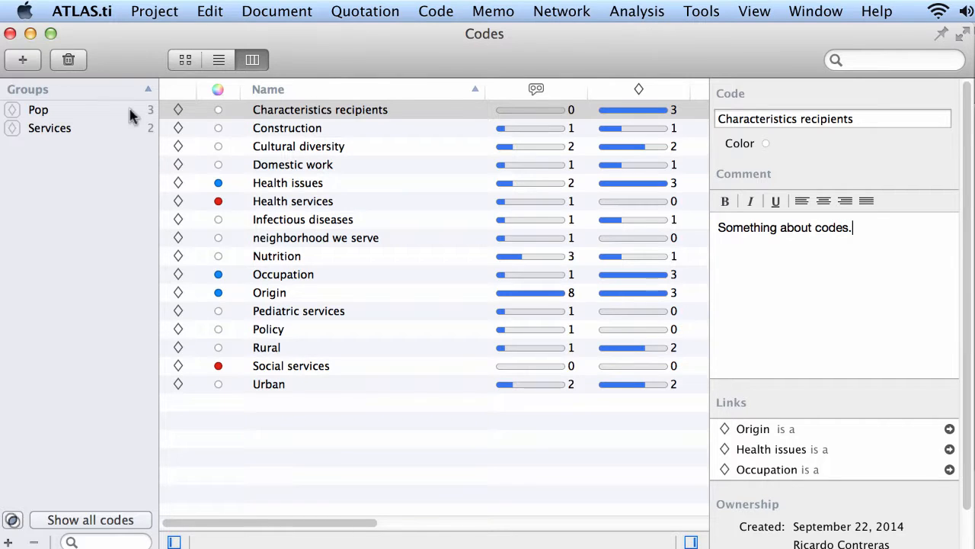
{"action": "left_click", "coordinate": [49, 128]}
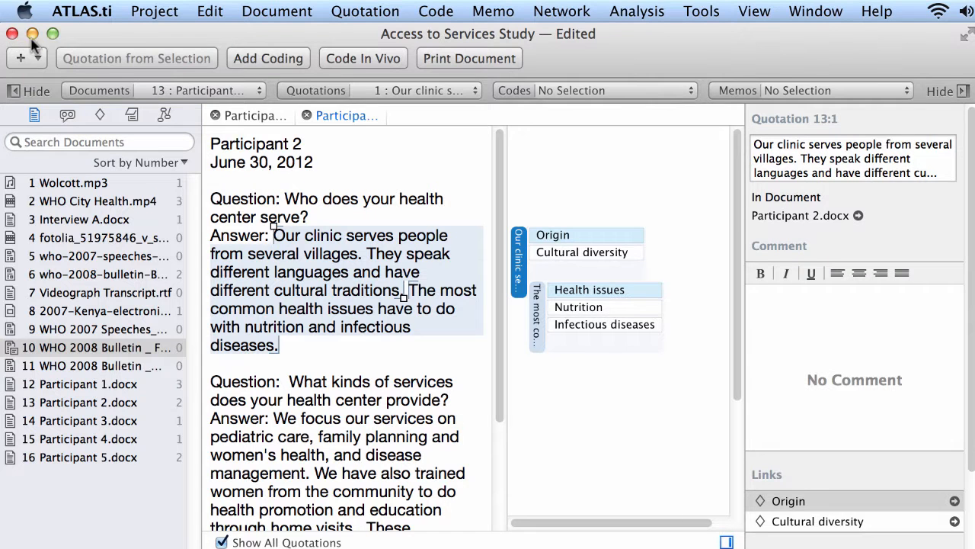
{"action": "mouse_move", "coordinate": [73, 59]}
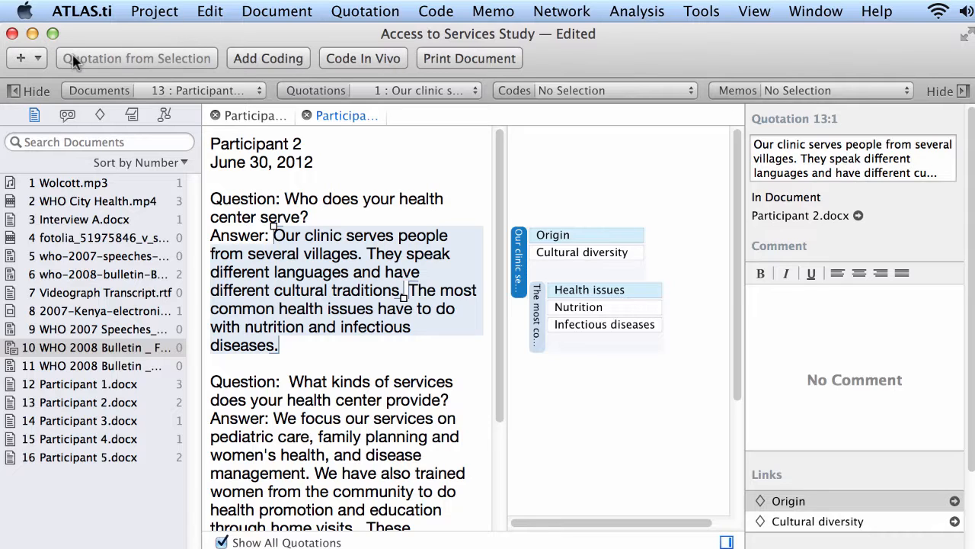
{"action": "mouse_move", "coordinate": [171, 17]}
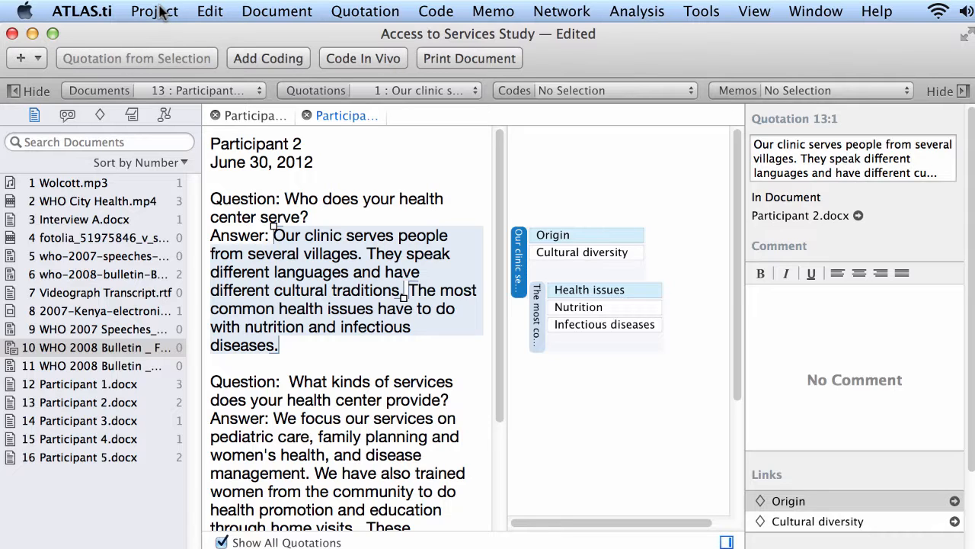
{"action": "mouse_move", "coordinate": [404, 15]}
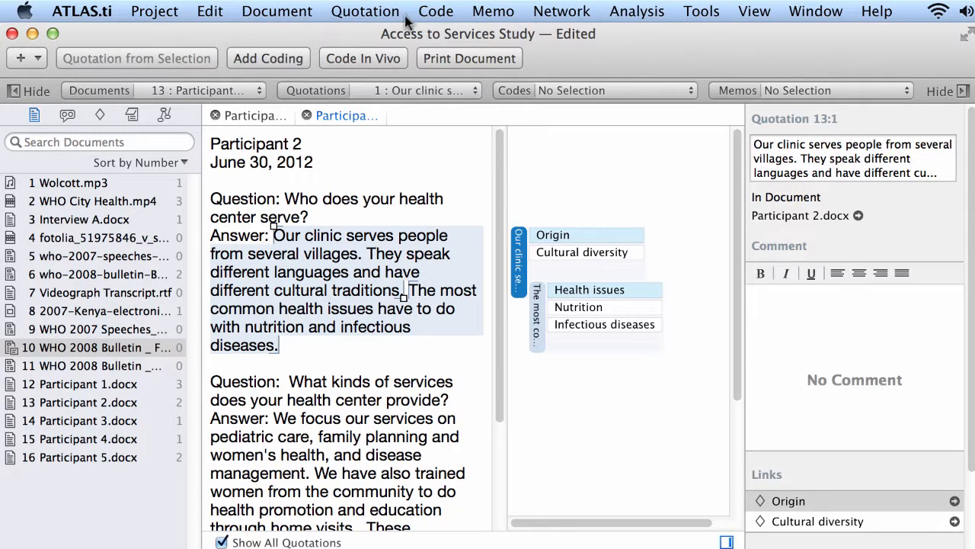
{"action": "left_click", "coordinate": [277, 11]}
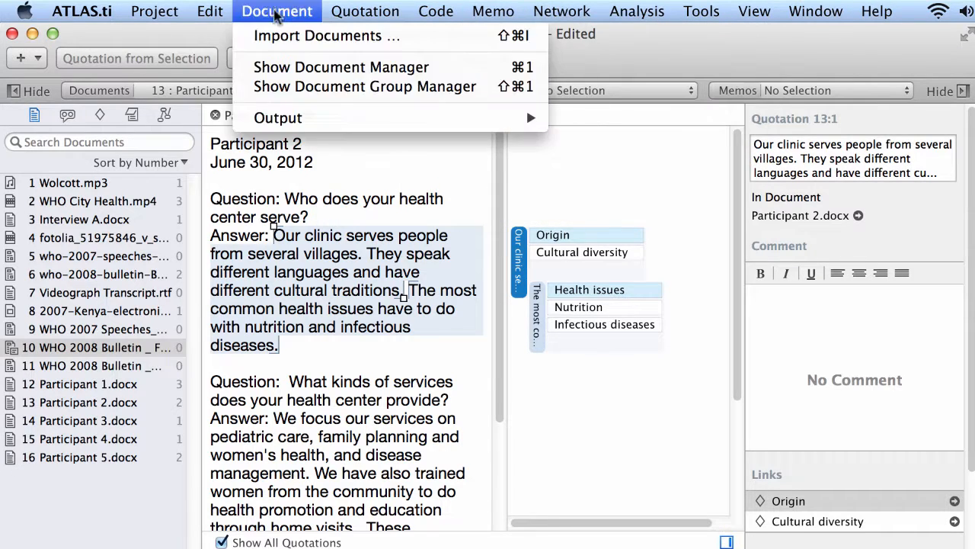
{"action": "left_click", "coordinate": [154, 10]}
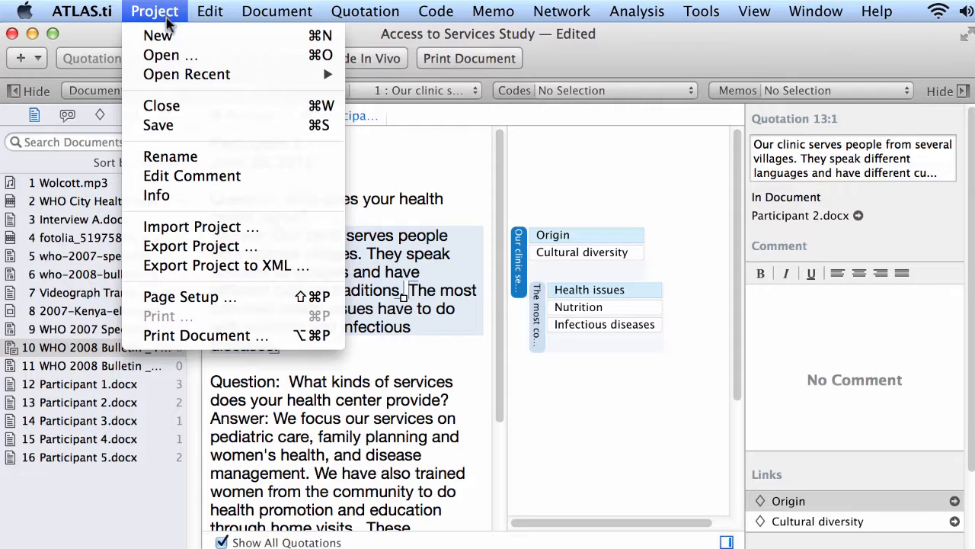
{"action": "left_click", "coordinate": [365, 10]}
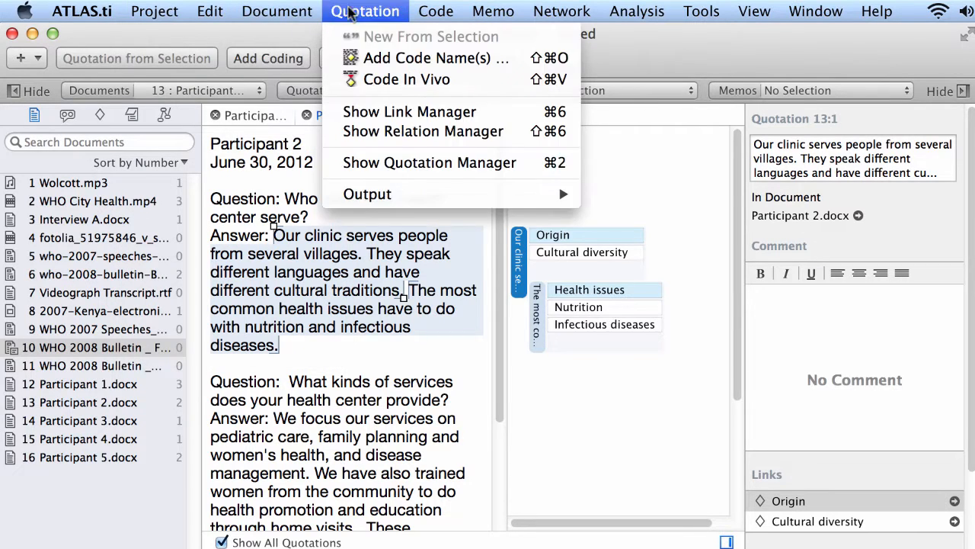
{"action": "left_click", "coordinate": [637, 11]}
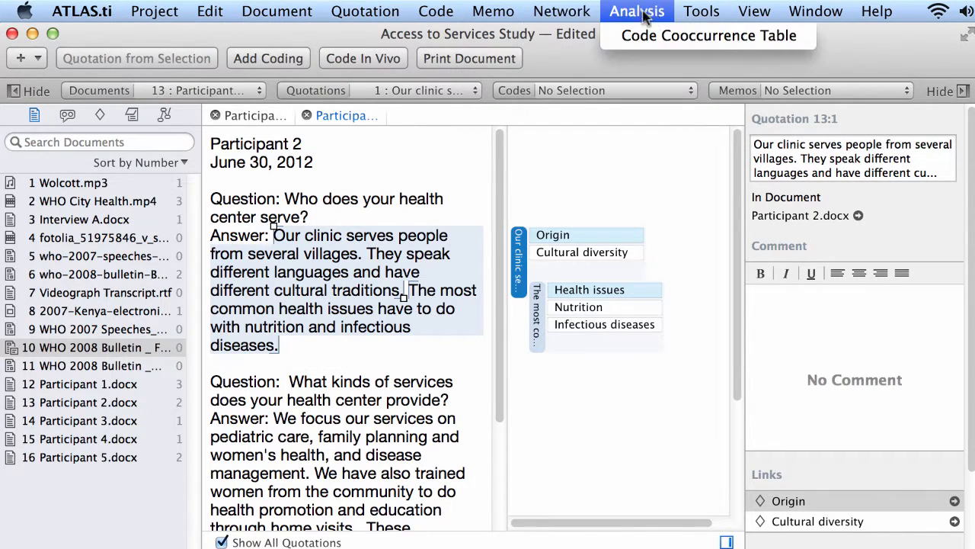
{"action": "left_click", "coordinate": [815, 11]}
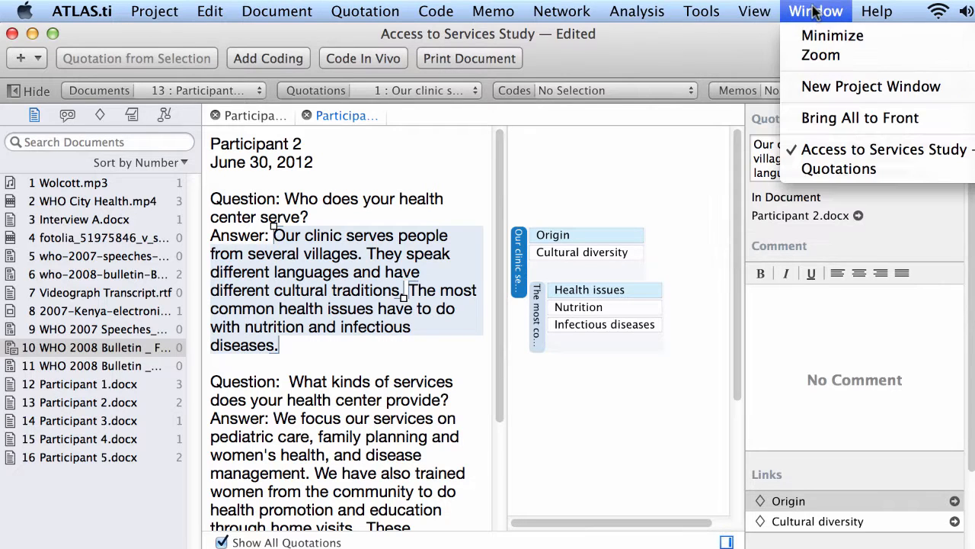
{"action": "left_click", "coordinate": [492, 11]}
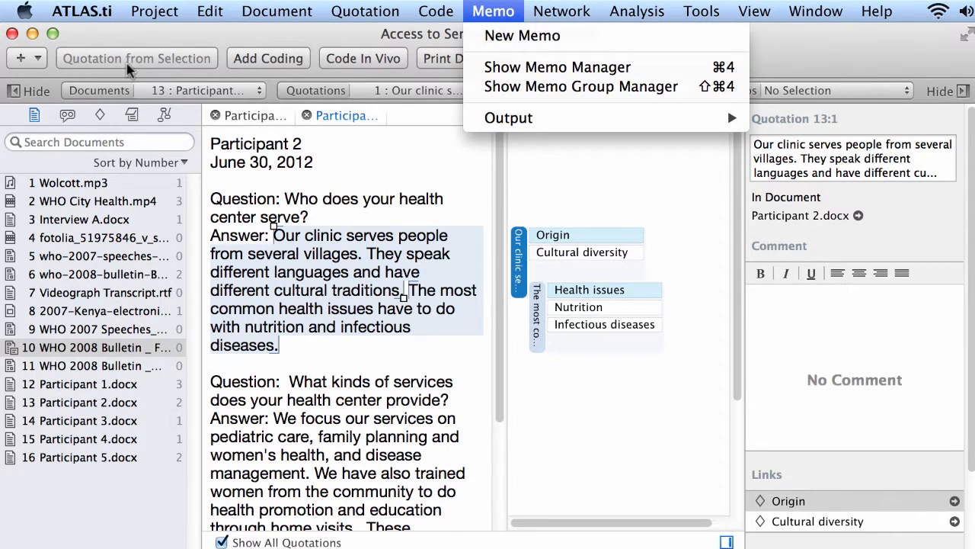
{"action": "left_click", "coordinate": [492, 11]}
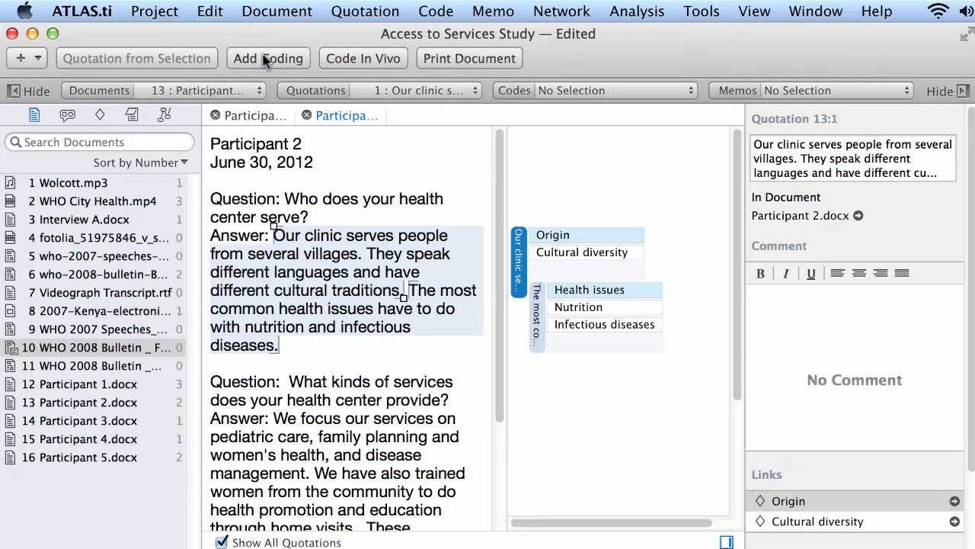
{"action": "mouse_move", "coordinate": [247, 220]}
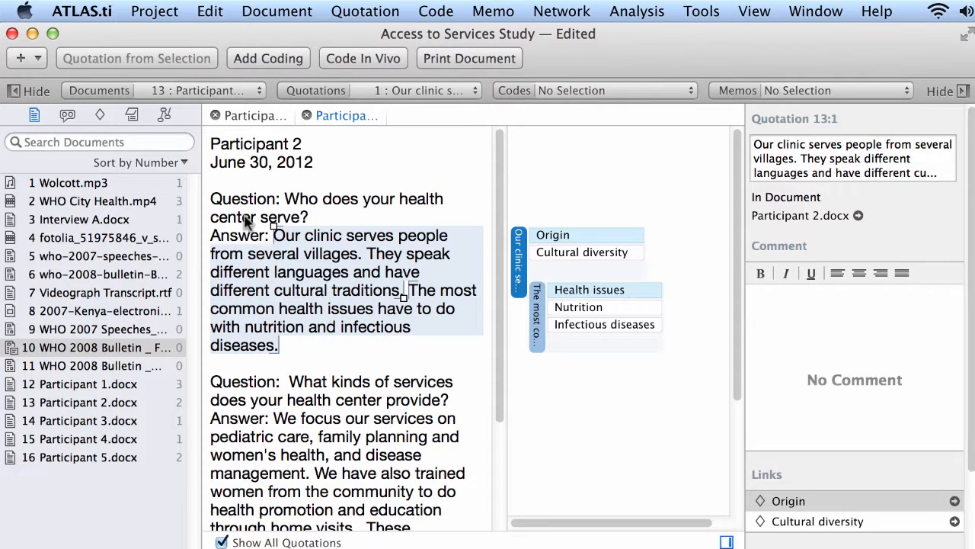